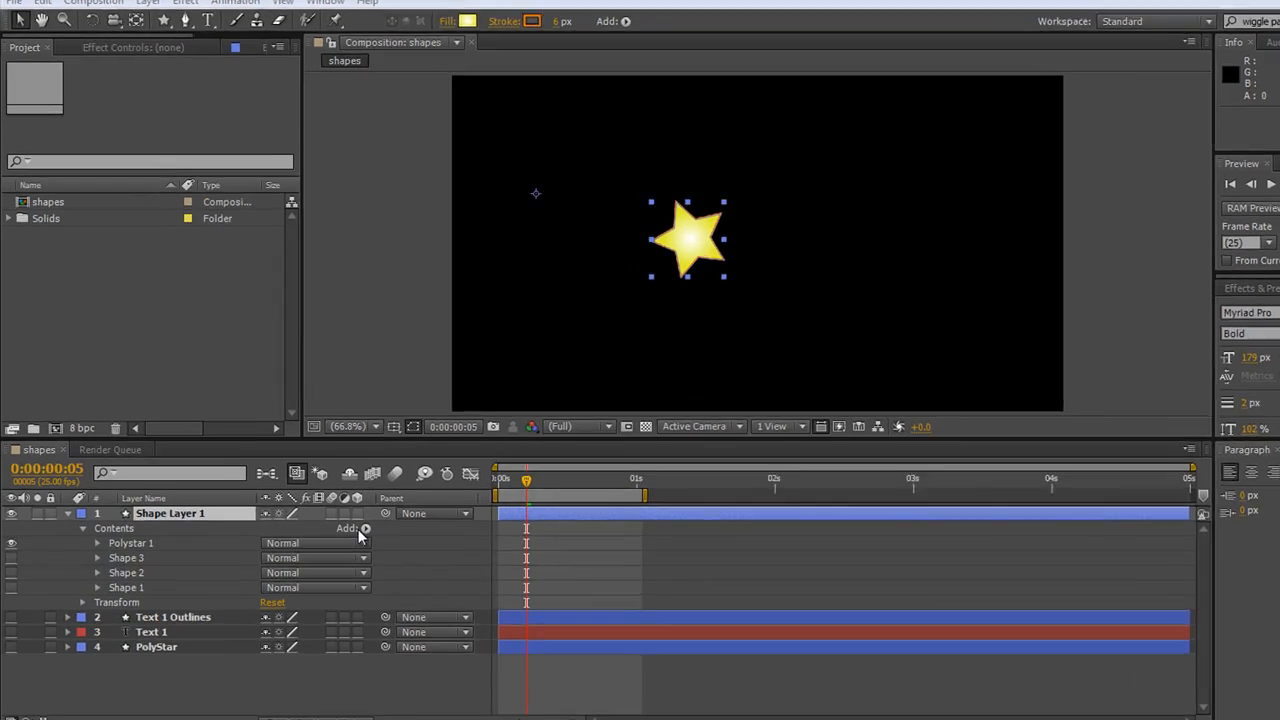
- Insert a Repeater into Shape Layer 1's contents from the Add menu, alongside the polystar
click(366, 528)
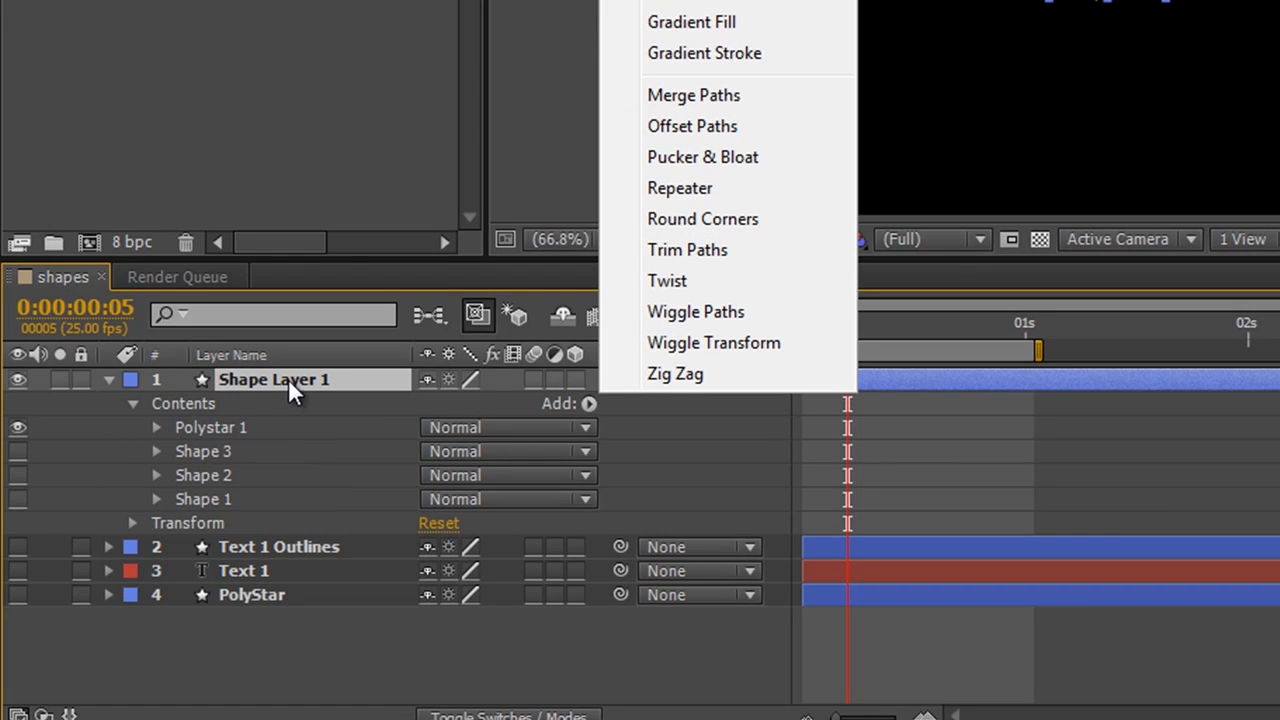
mouse_move(115, 450)
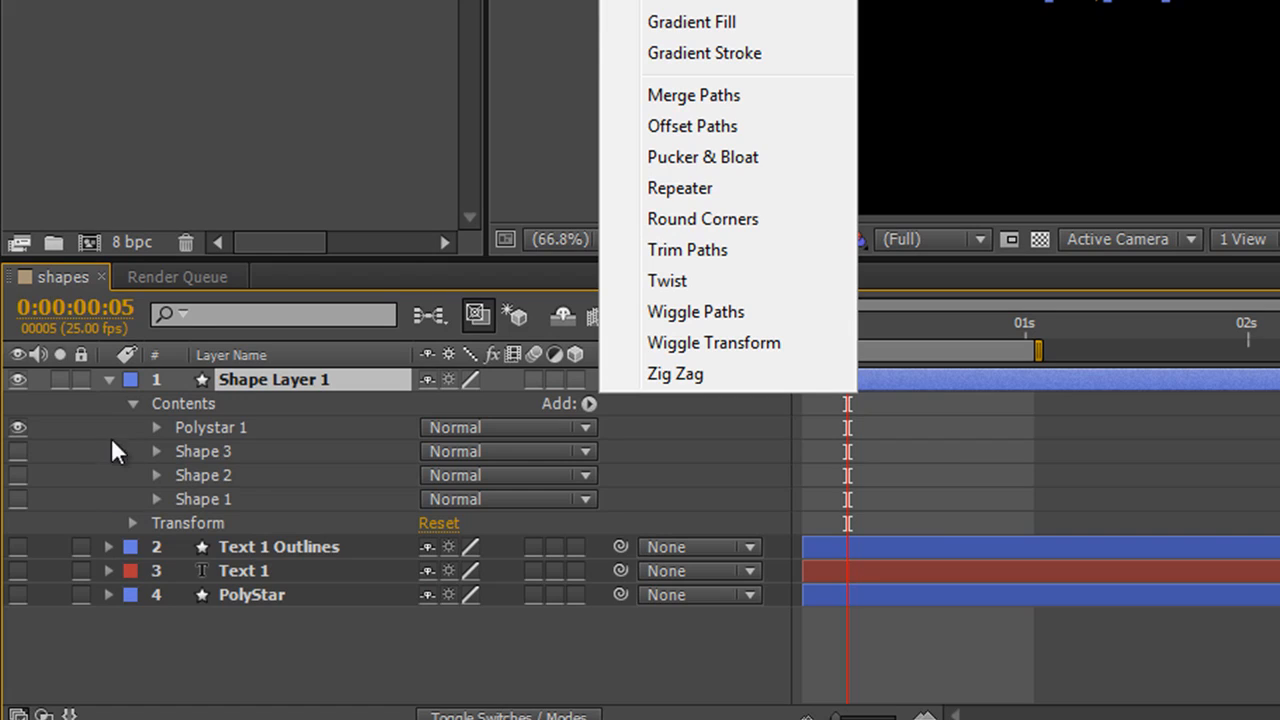
mouse_move(22, 460)
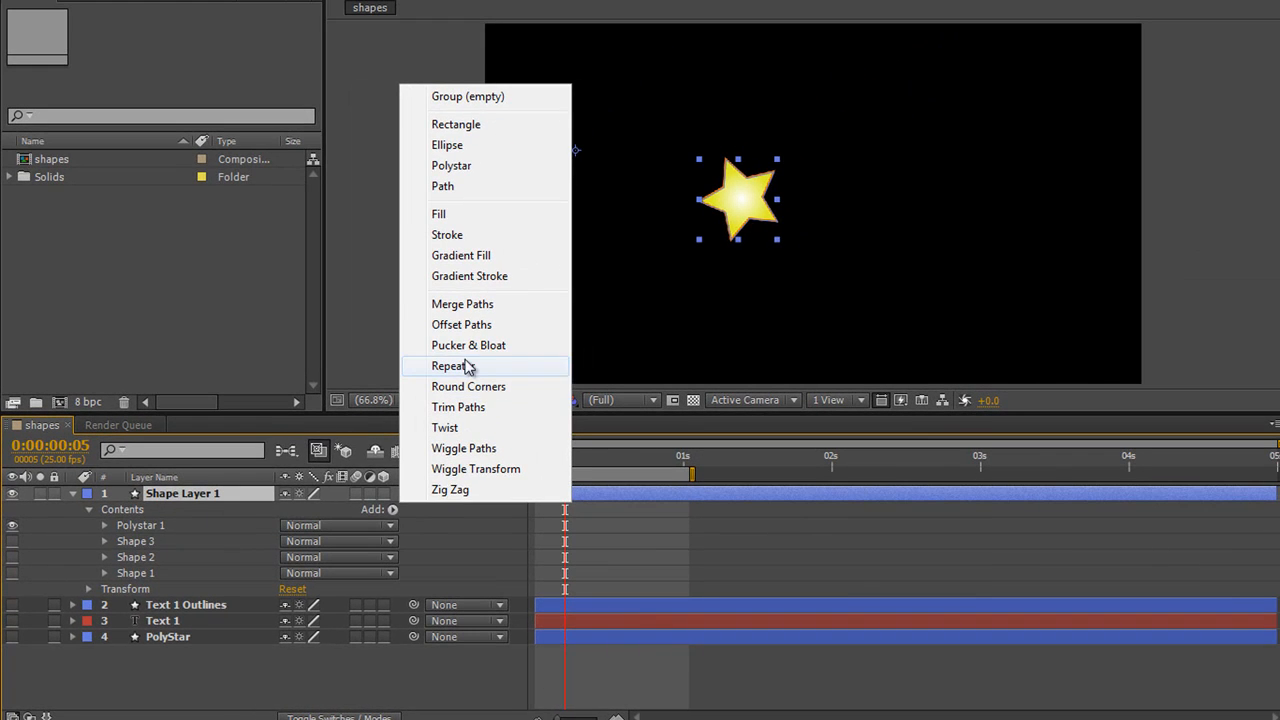
click(448, 365)
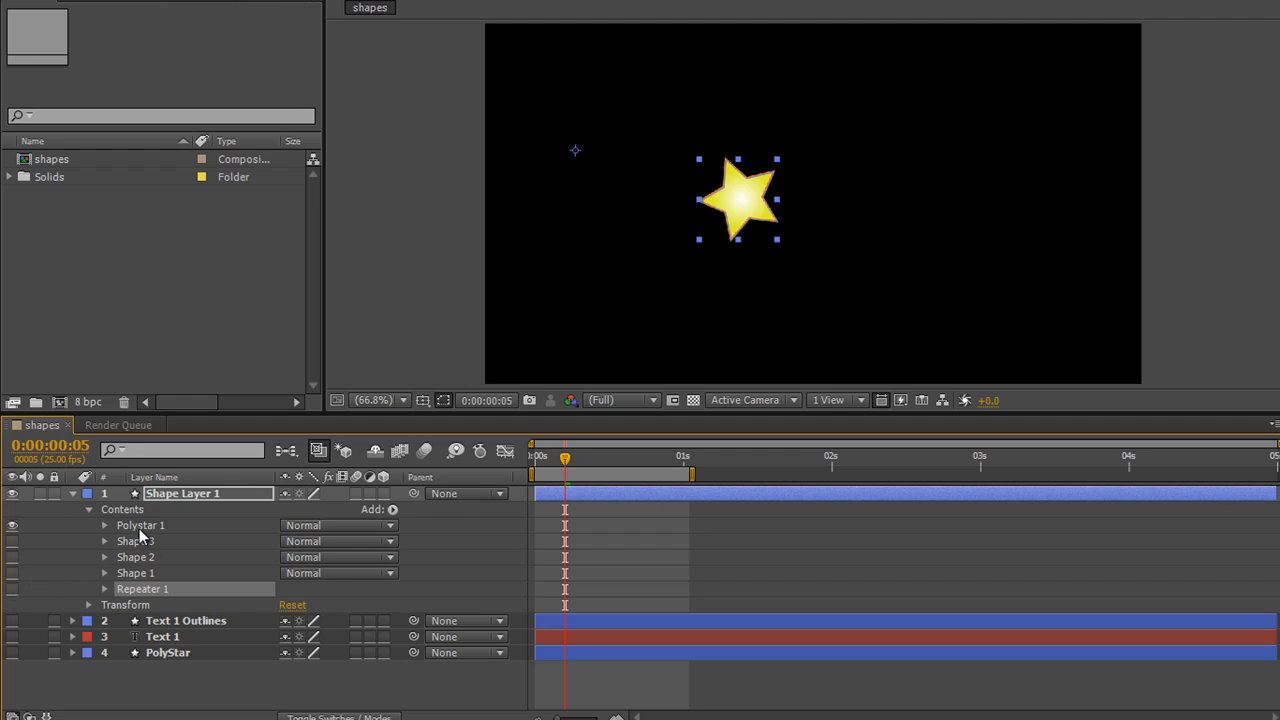
- Add a second Repeater inside the Polystar 1 group, producing a row of stars
click(140, 525)
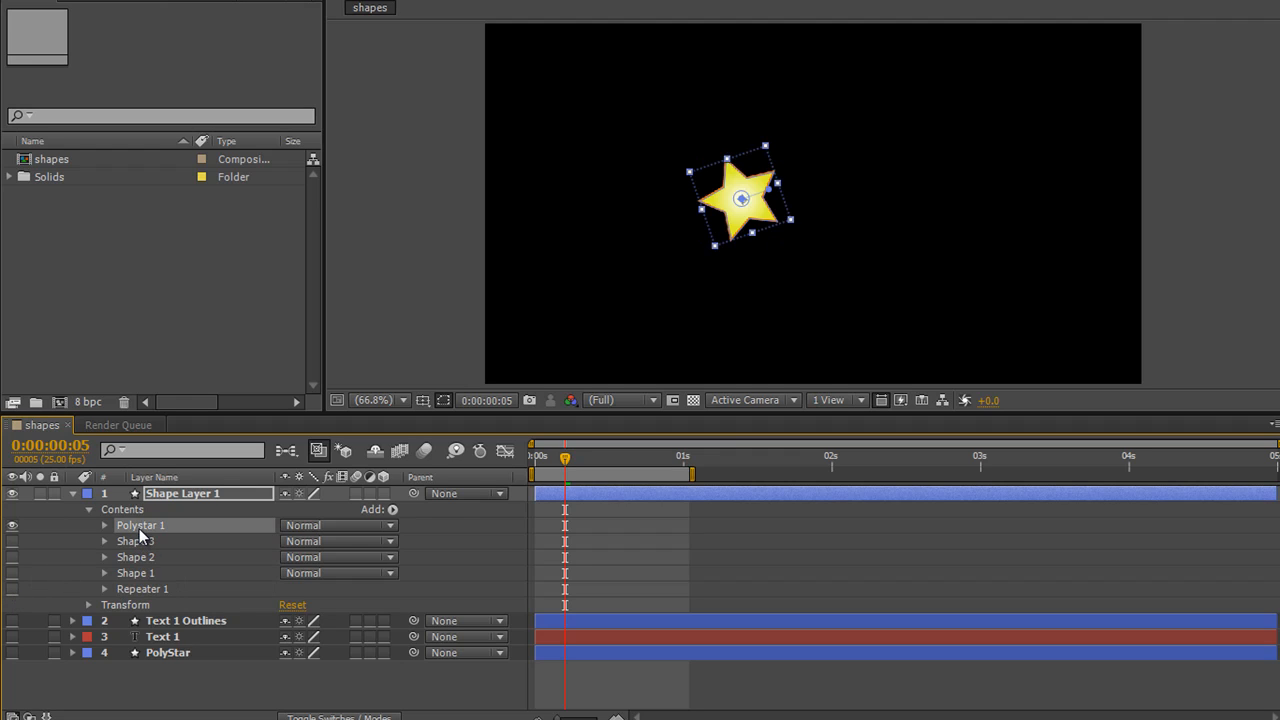
mouse_move(740, 118)
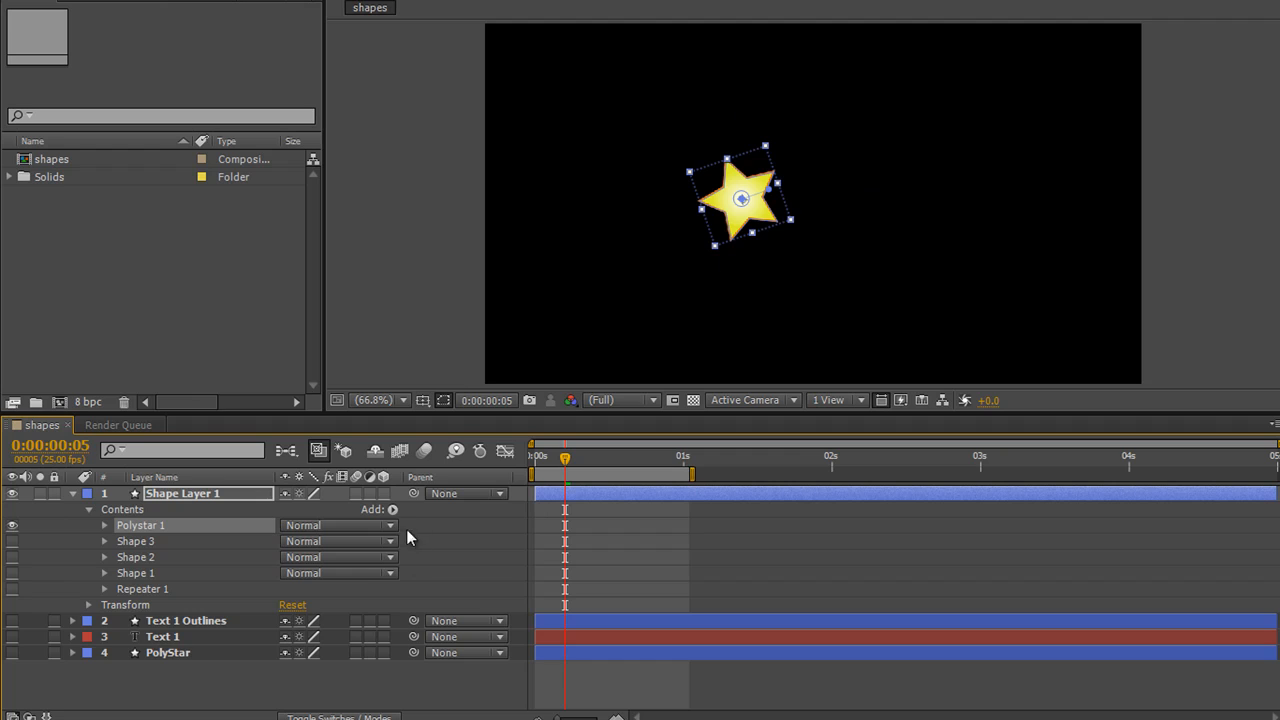
click(392, 509)
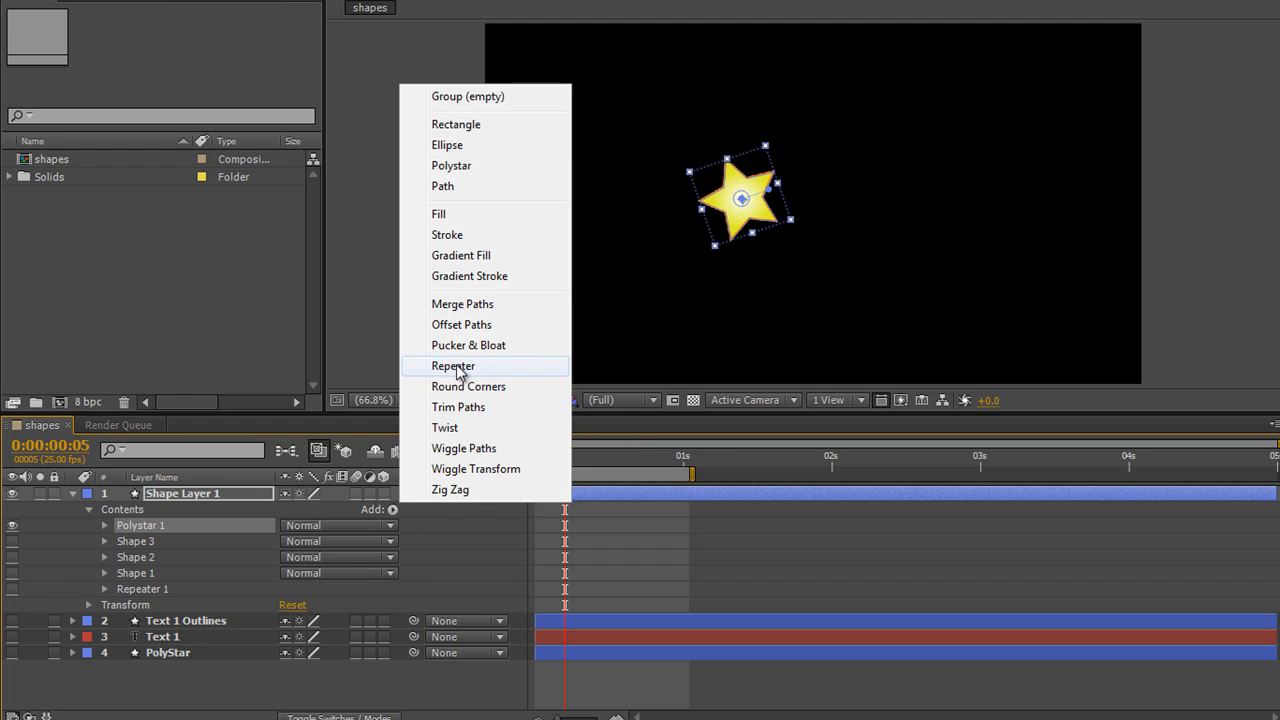
click(453, 365)
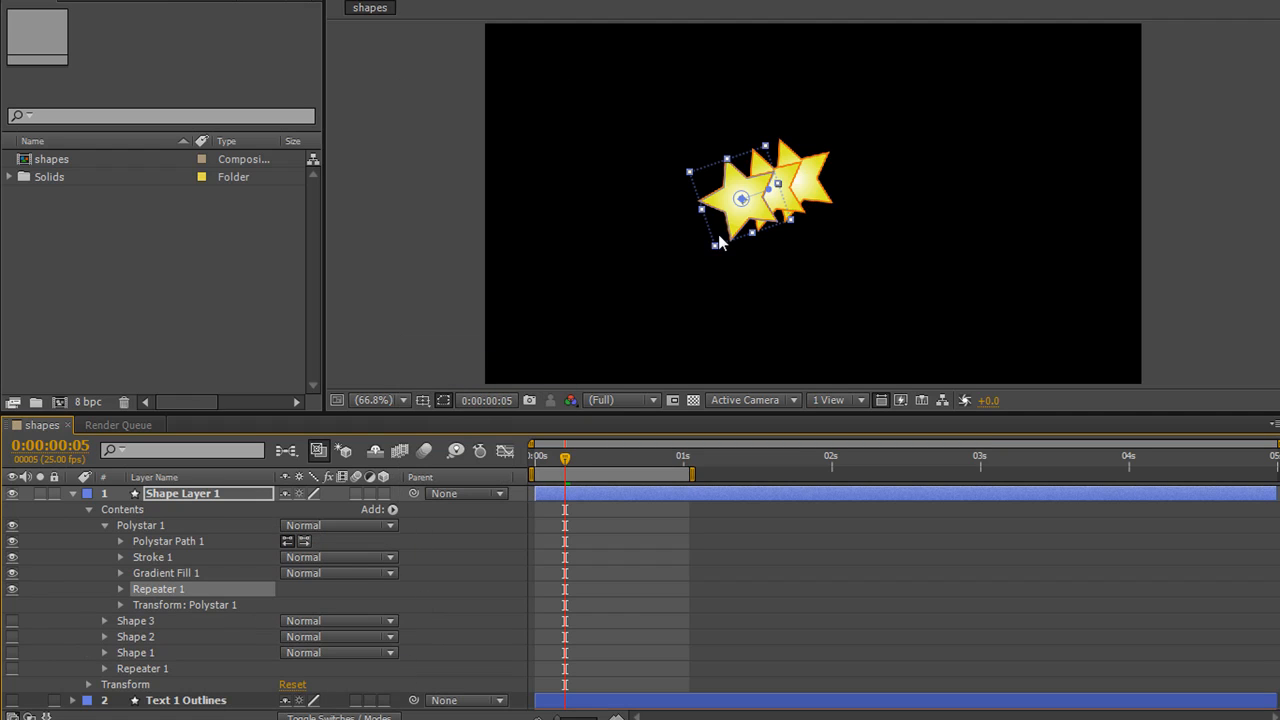
mouse_move(671, 234)
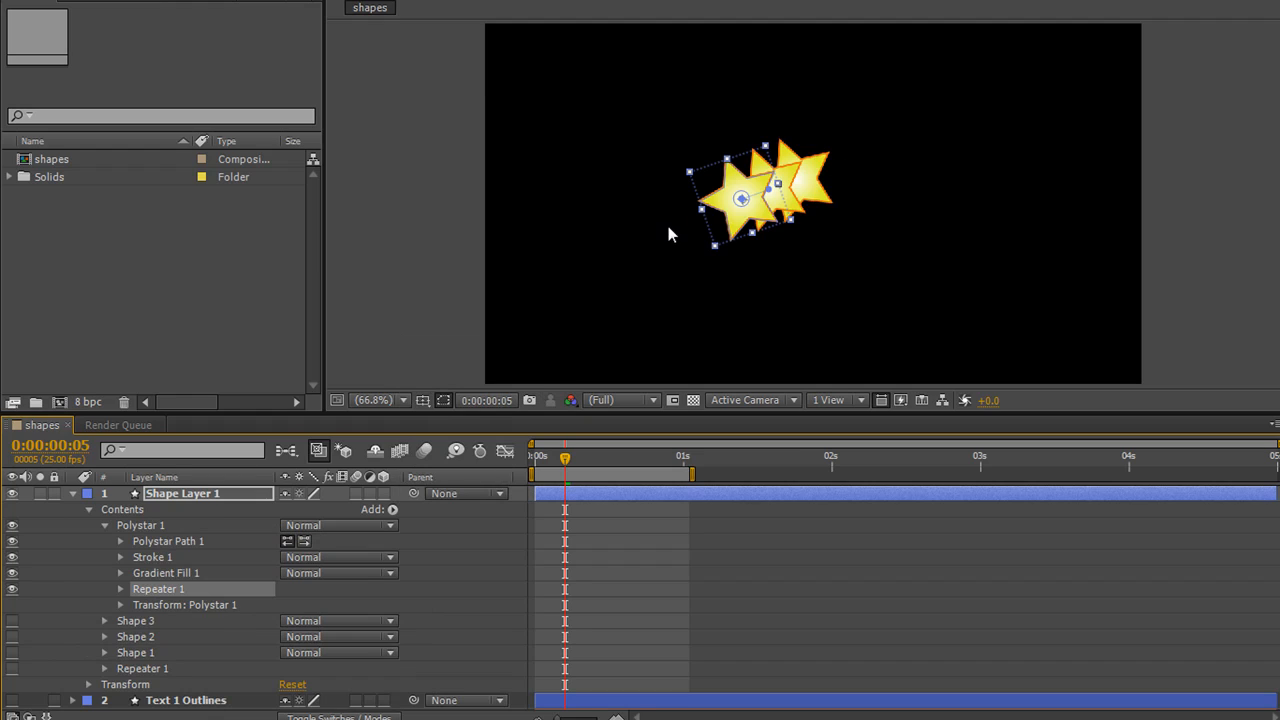
mouse_move(683, 251)
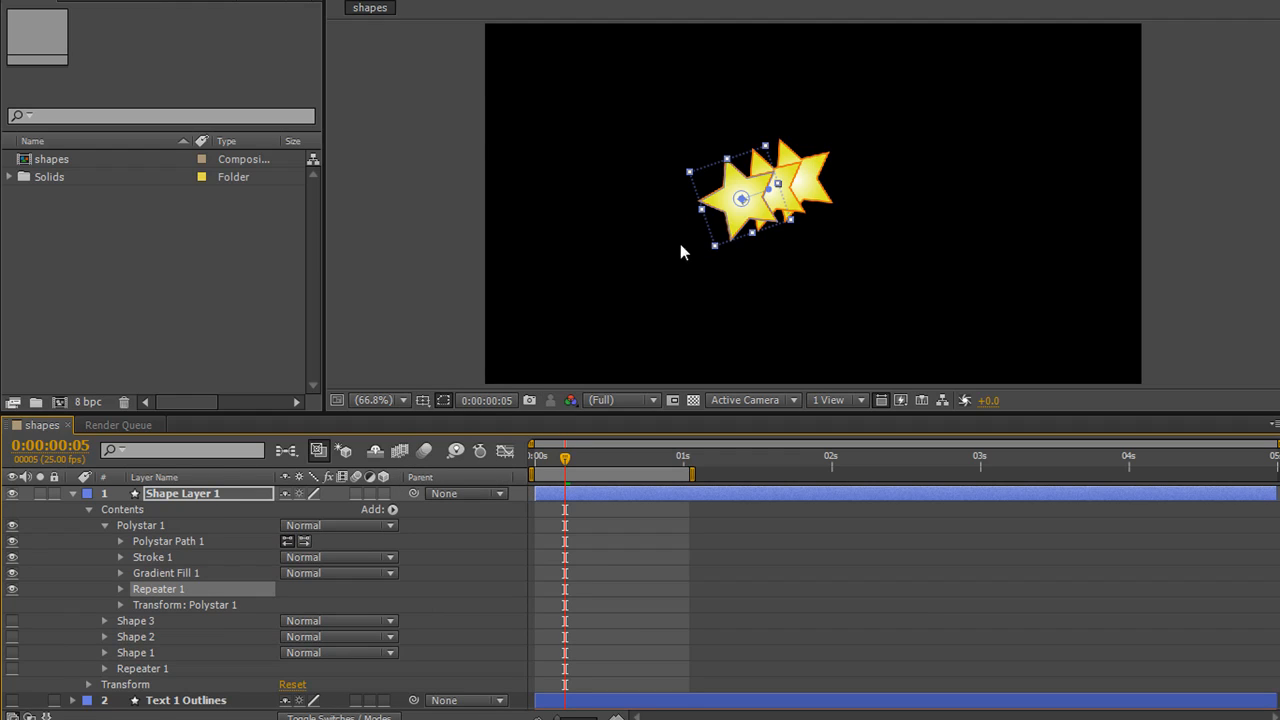
mouse_move(260, 558)
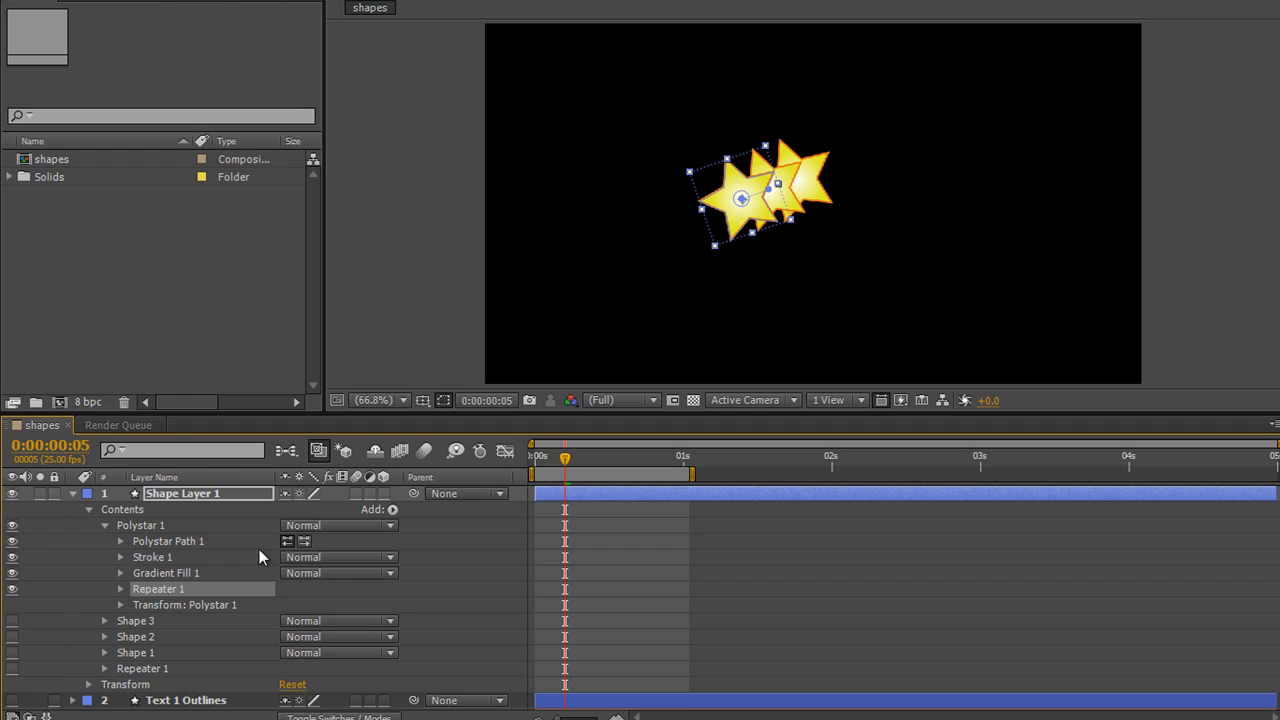
mouse_move(835, 210)
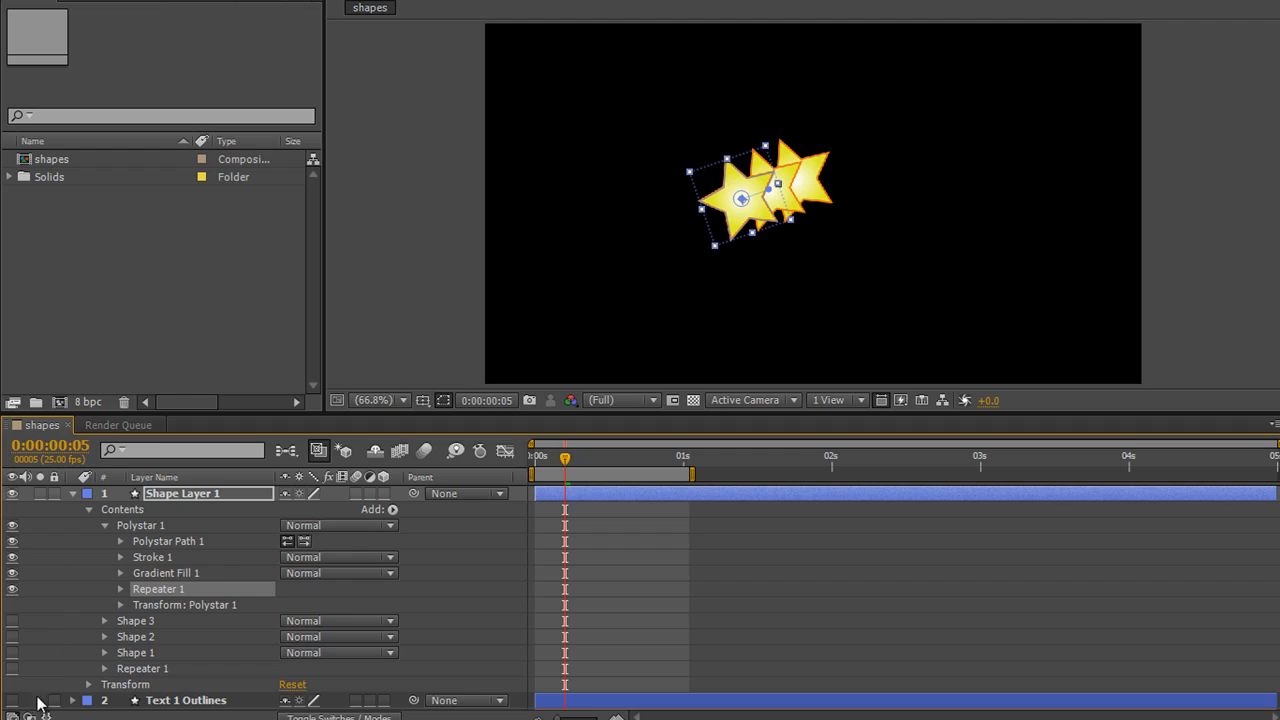
double_click(185, 493)
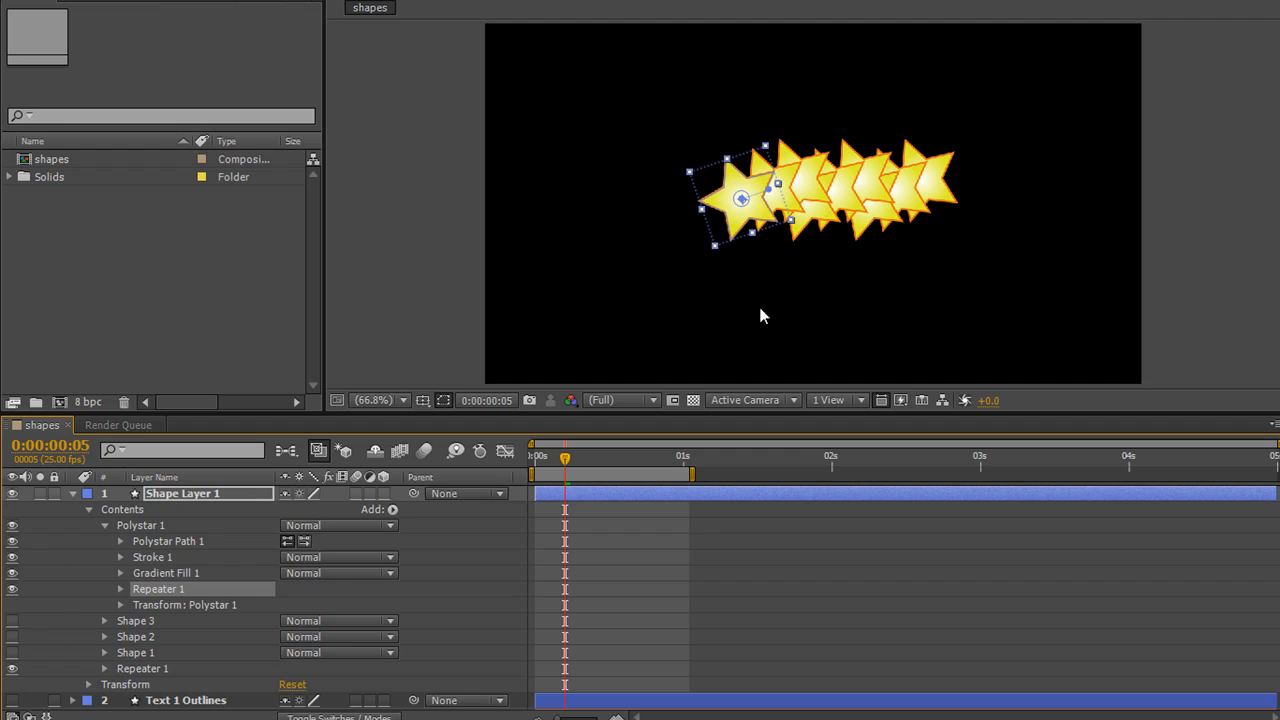
mouse_move(180, 517)
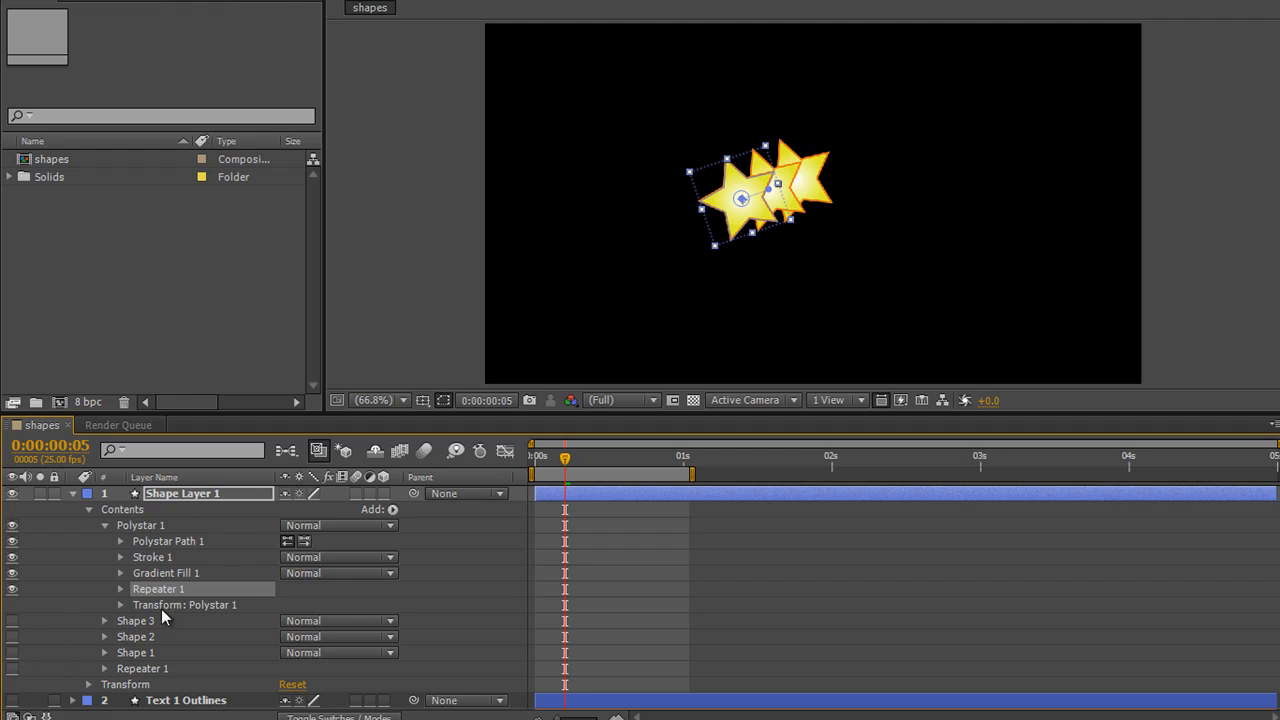
mouse_move(181, 508)
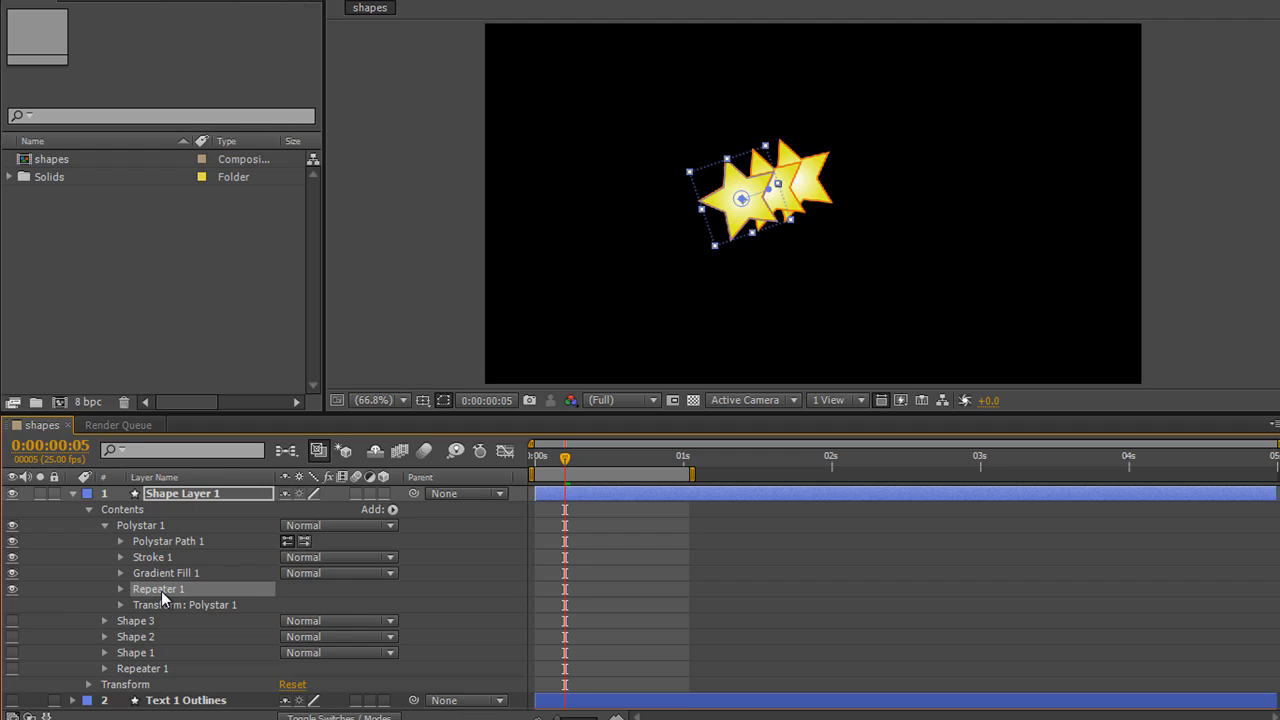
mouse_move(138, 591)
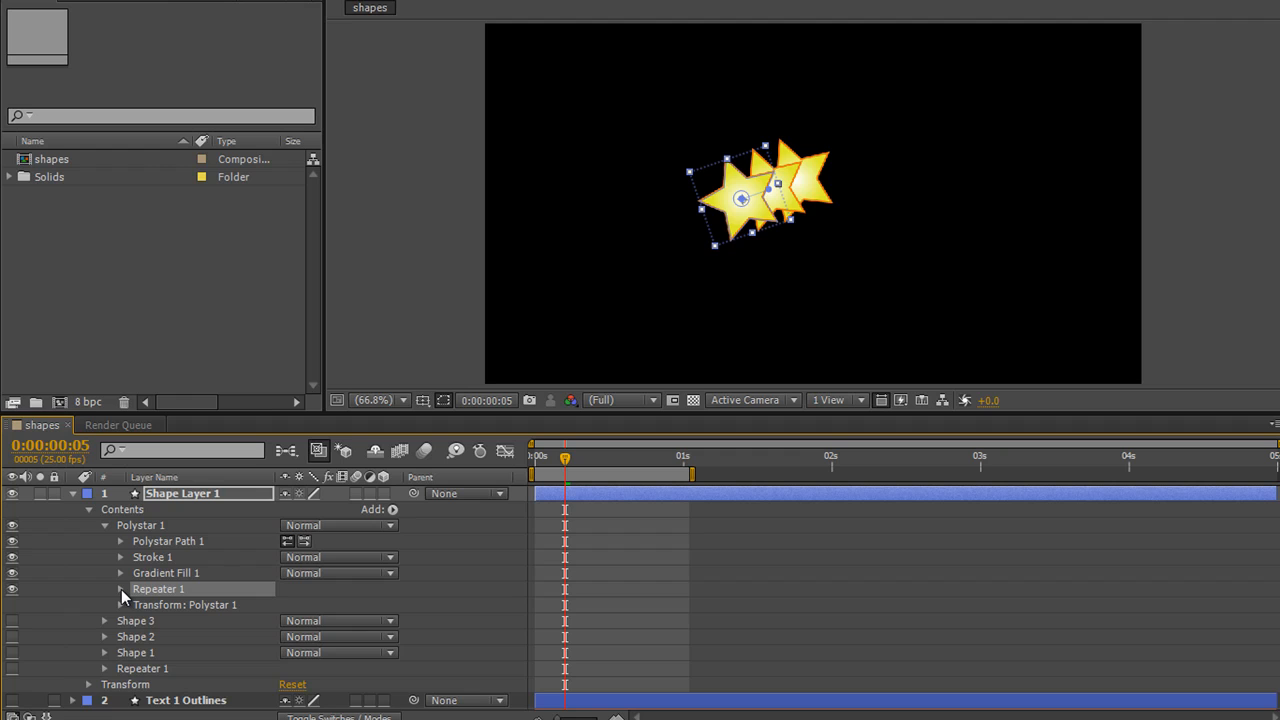
- Reveal Repeater 1's settings: 3 copies, offset 0, composite below
click(120, 589)
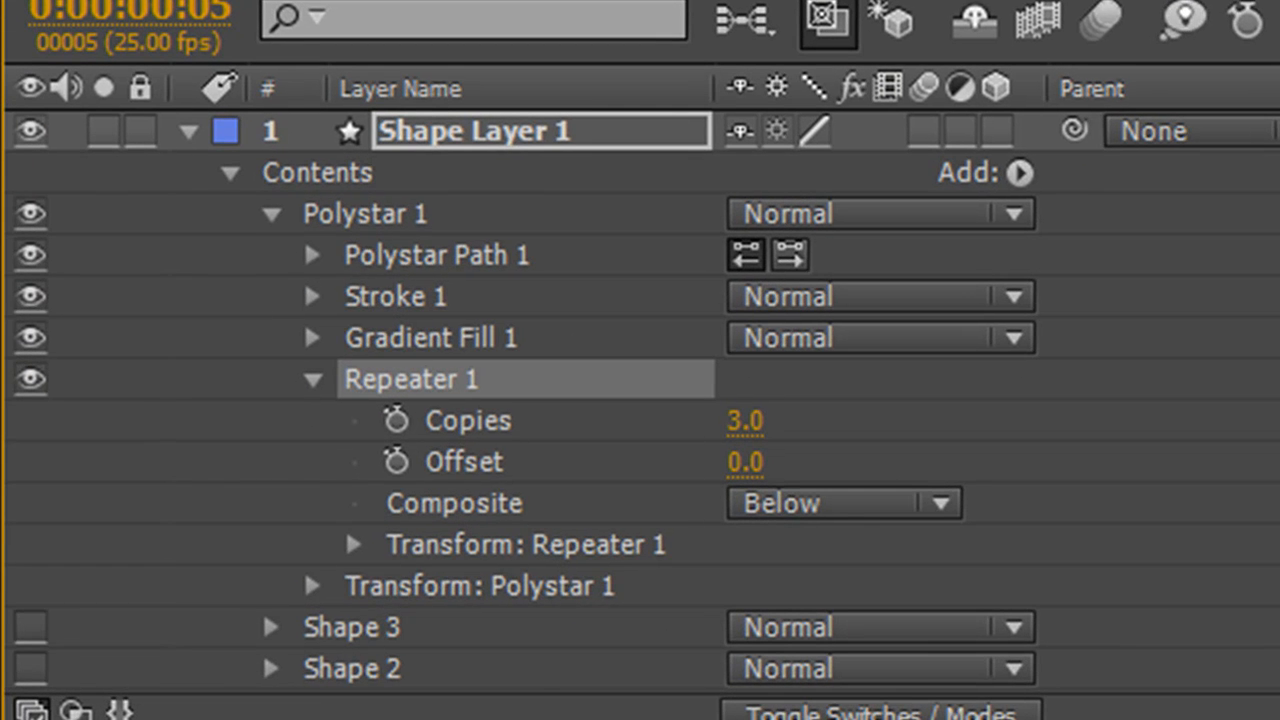
mouse_move(485, 560)
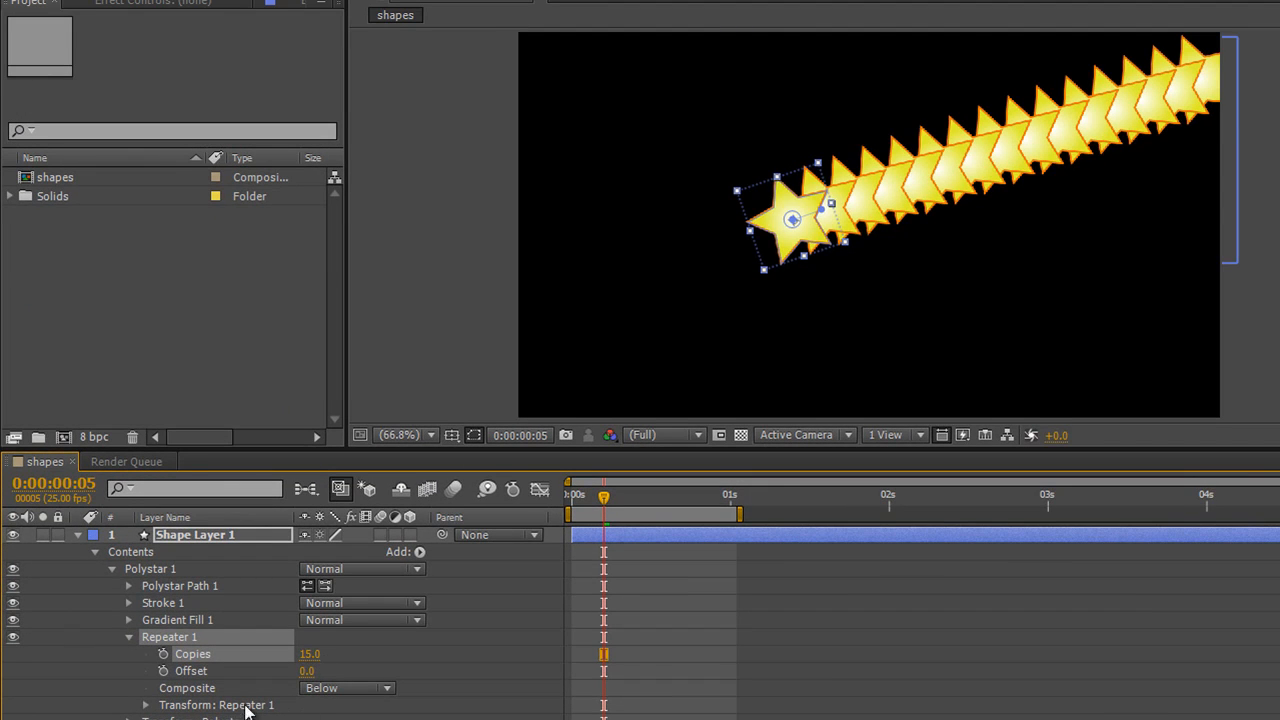
mouse_move(762, 437)
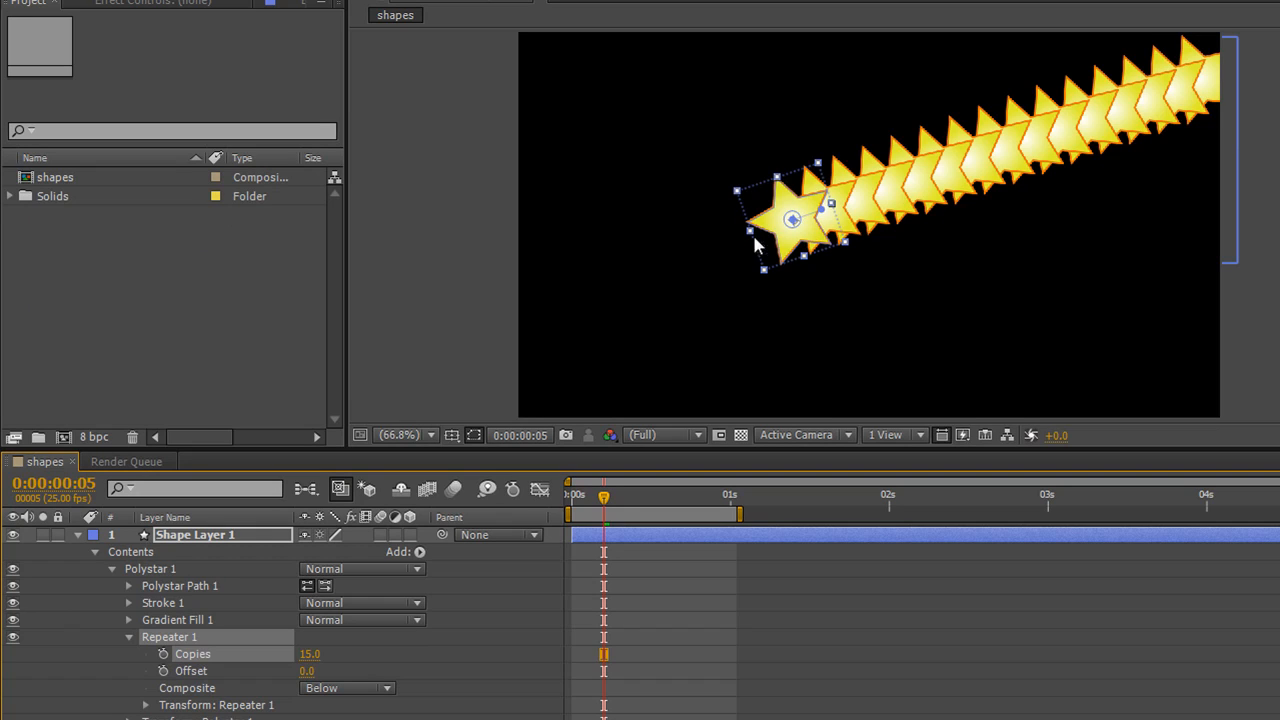
mouse_move(985, 193)
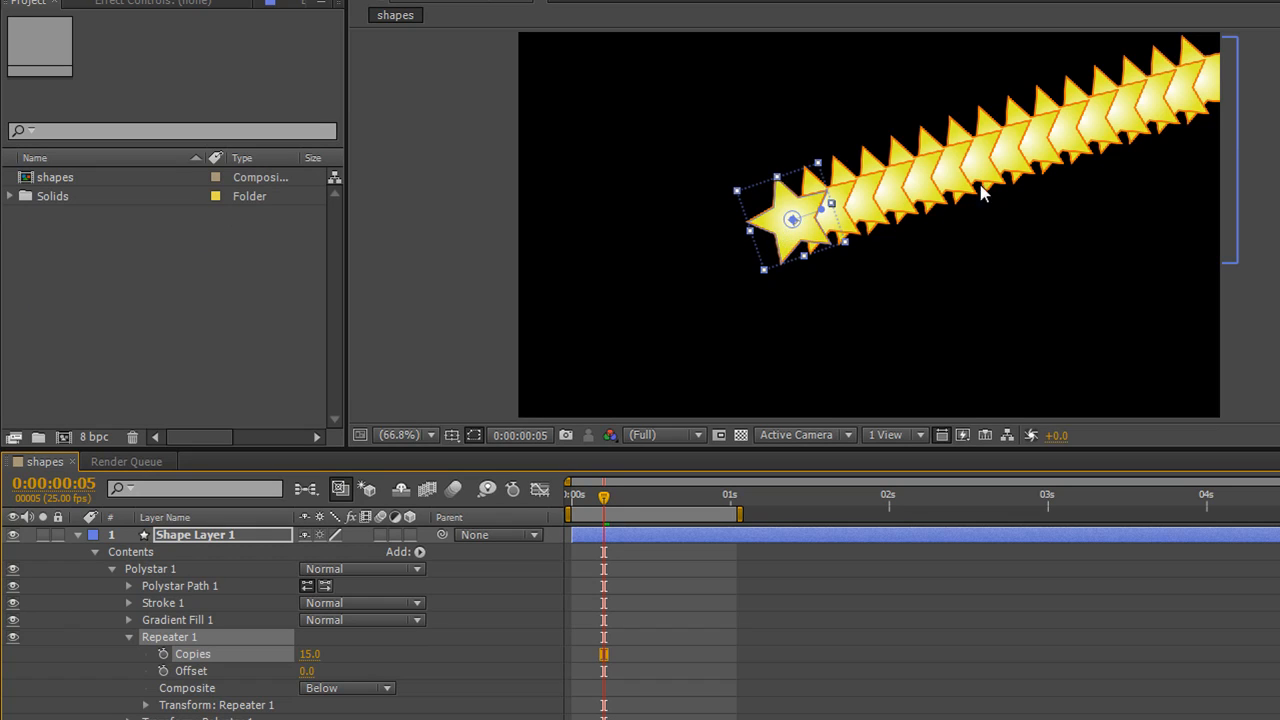
mouse_move(713, 240)
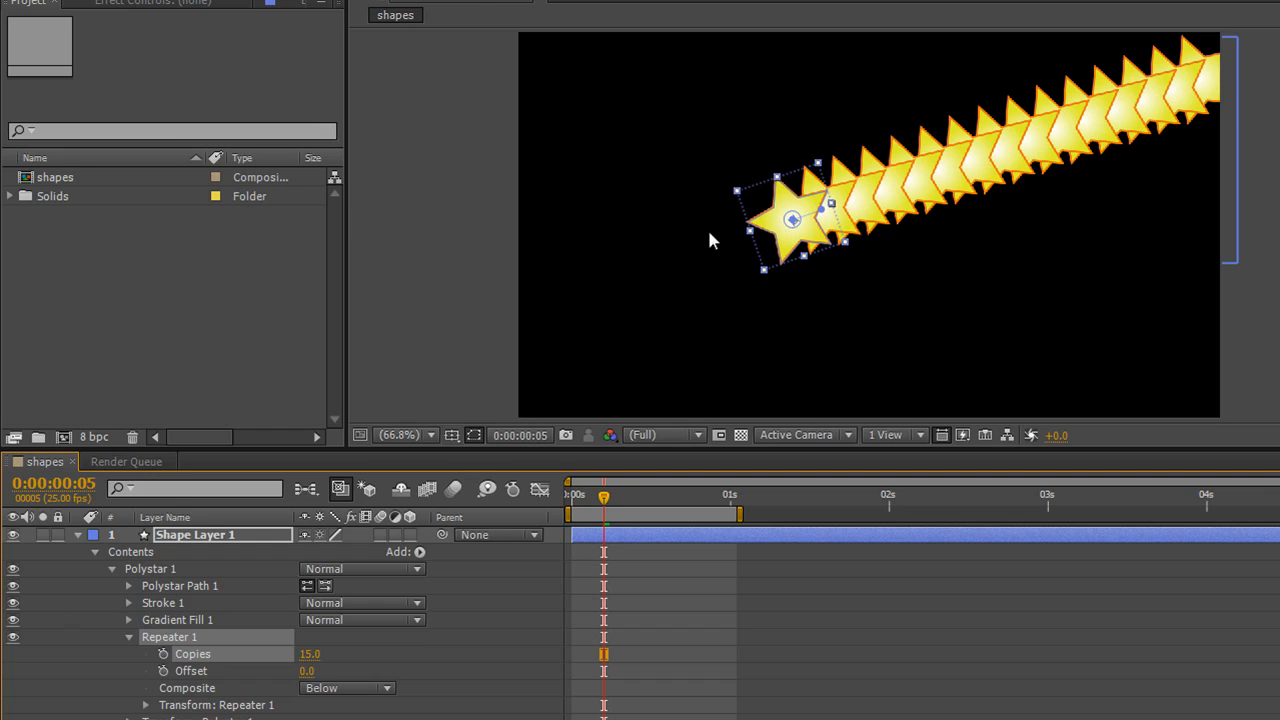
mouse_move(800, 240)
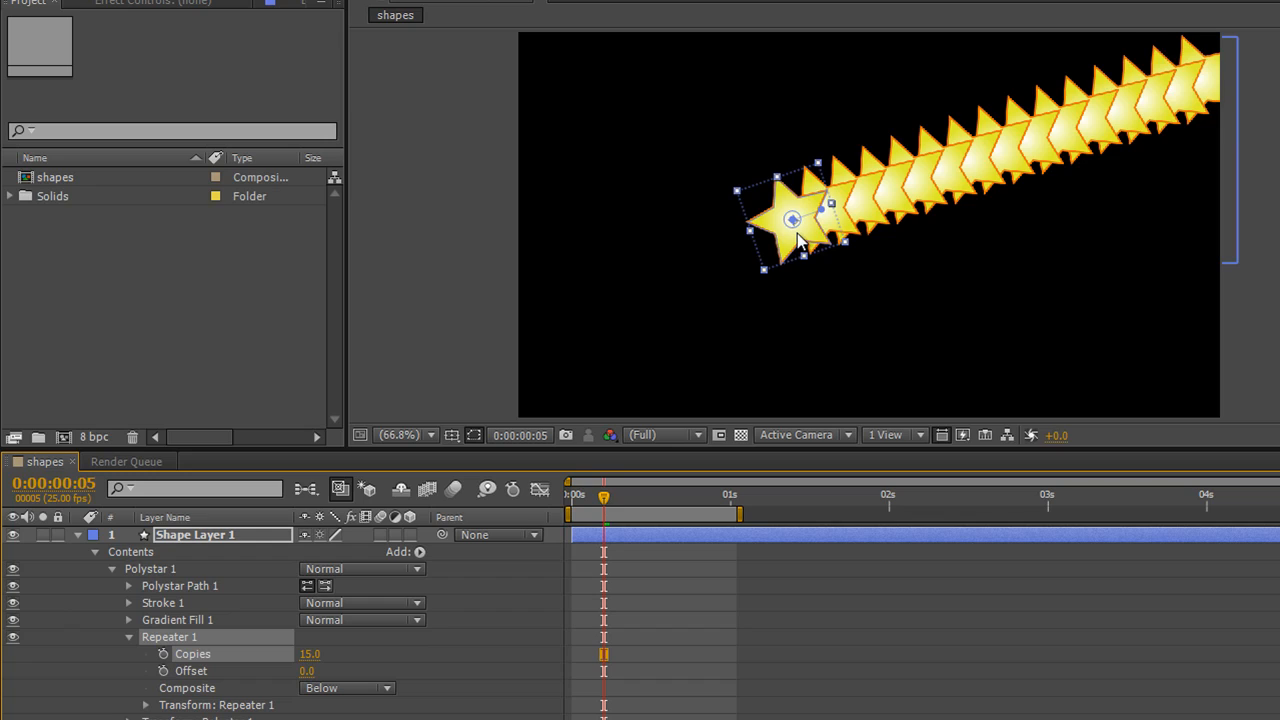
mouse_move(1168, 113)
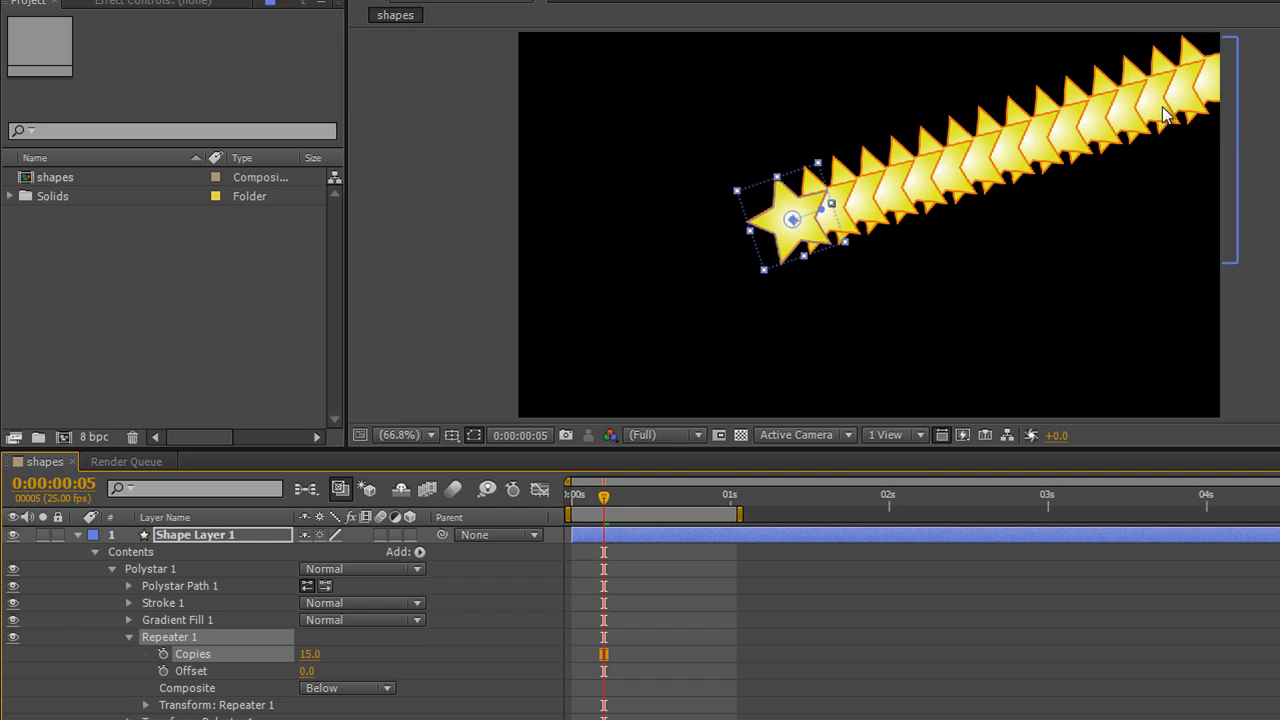
mouse_move(728, 287)
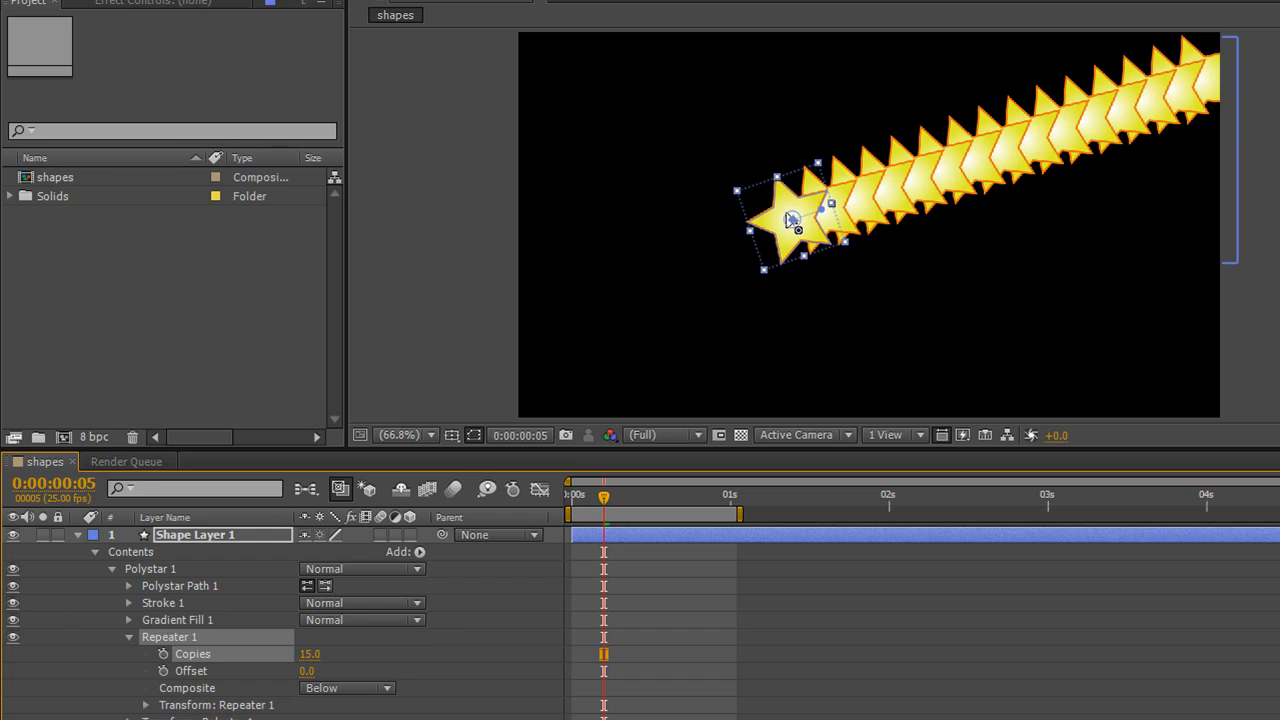
mouse_move(600, 330)
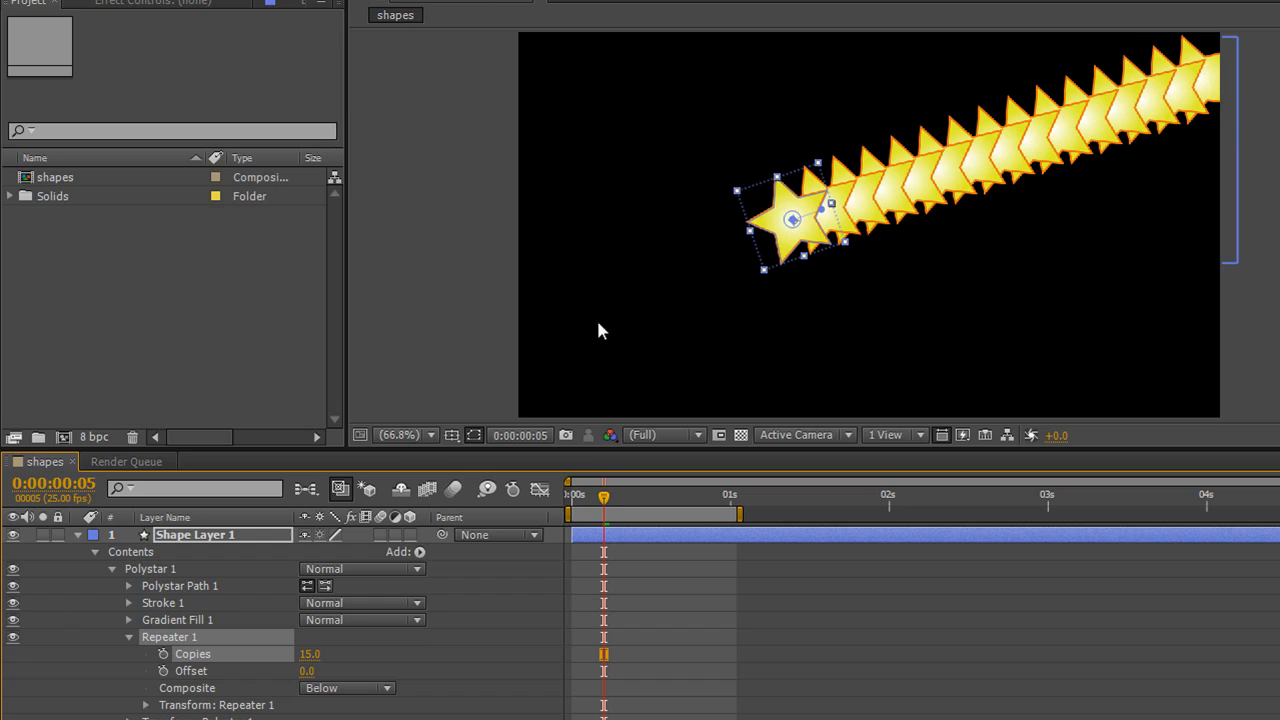
mouse_move(432, 672)
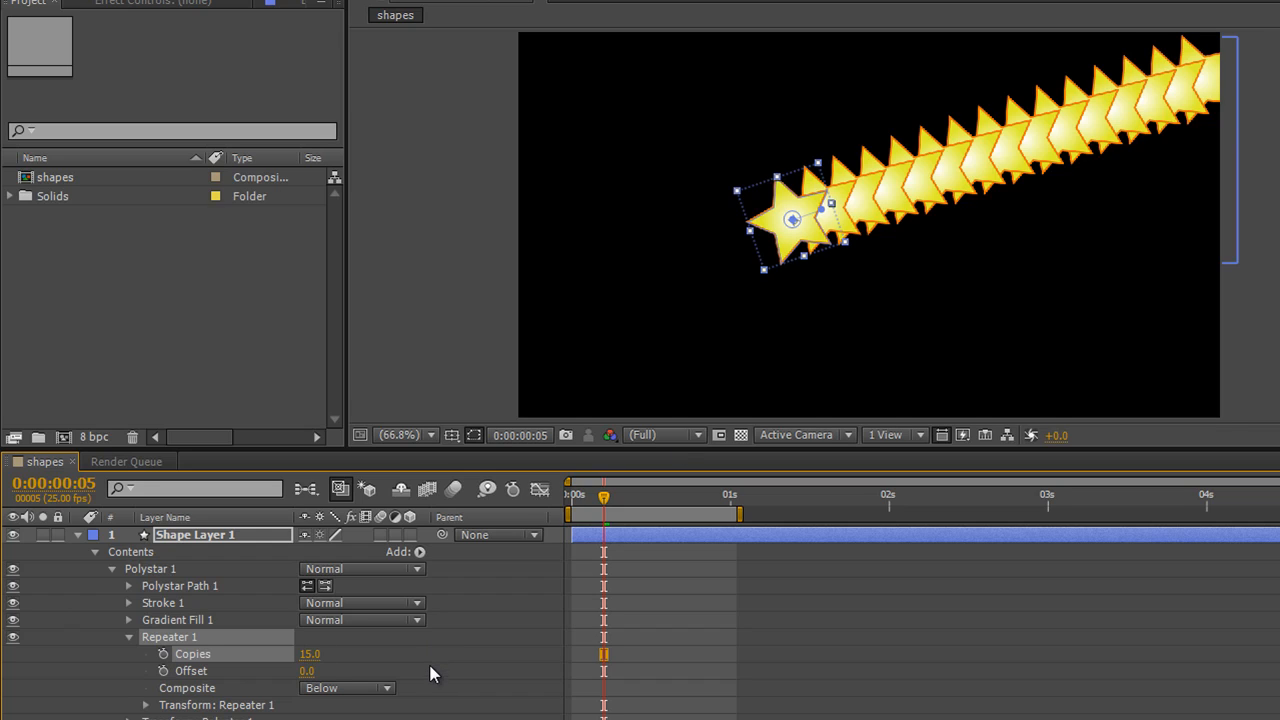
mouse_move(1080, 150)
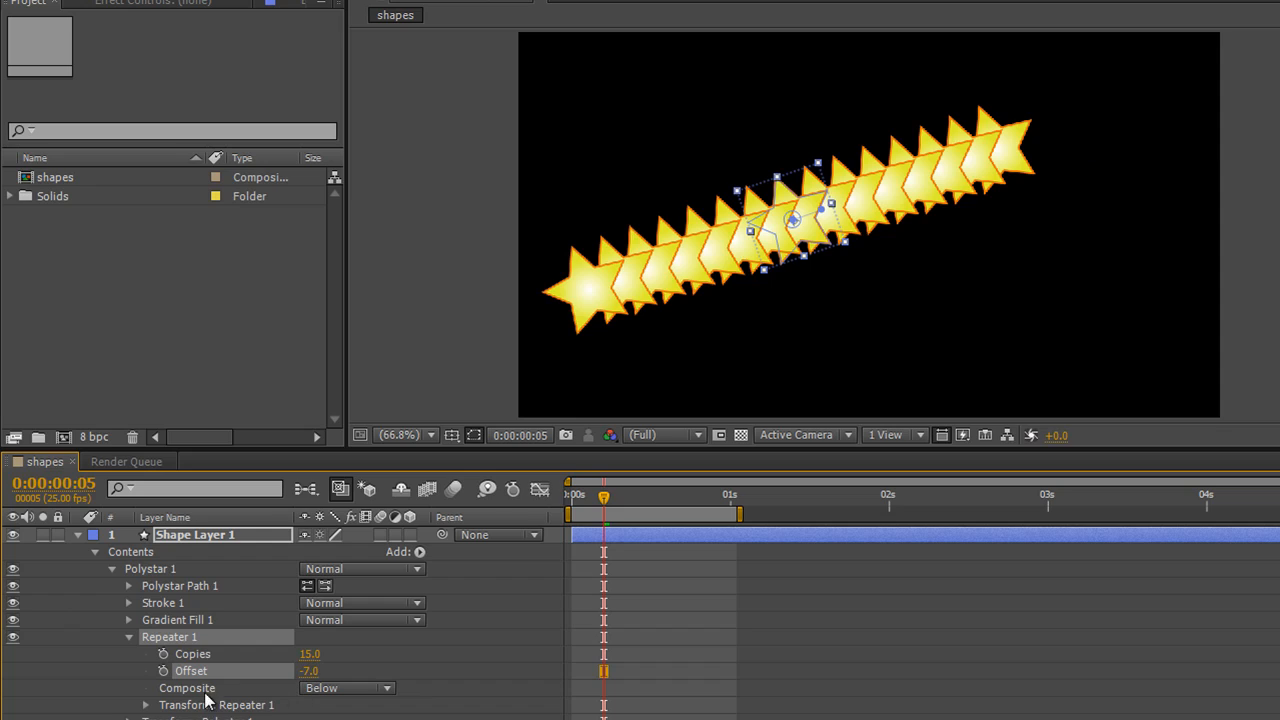
mouse_move(220, 683)
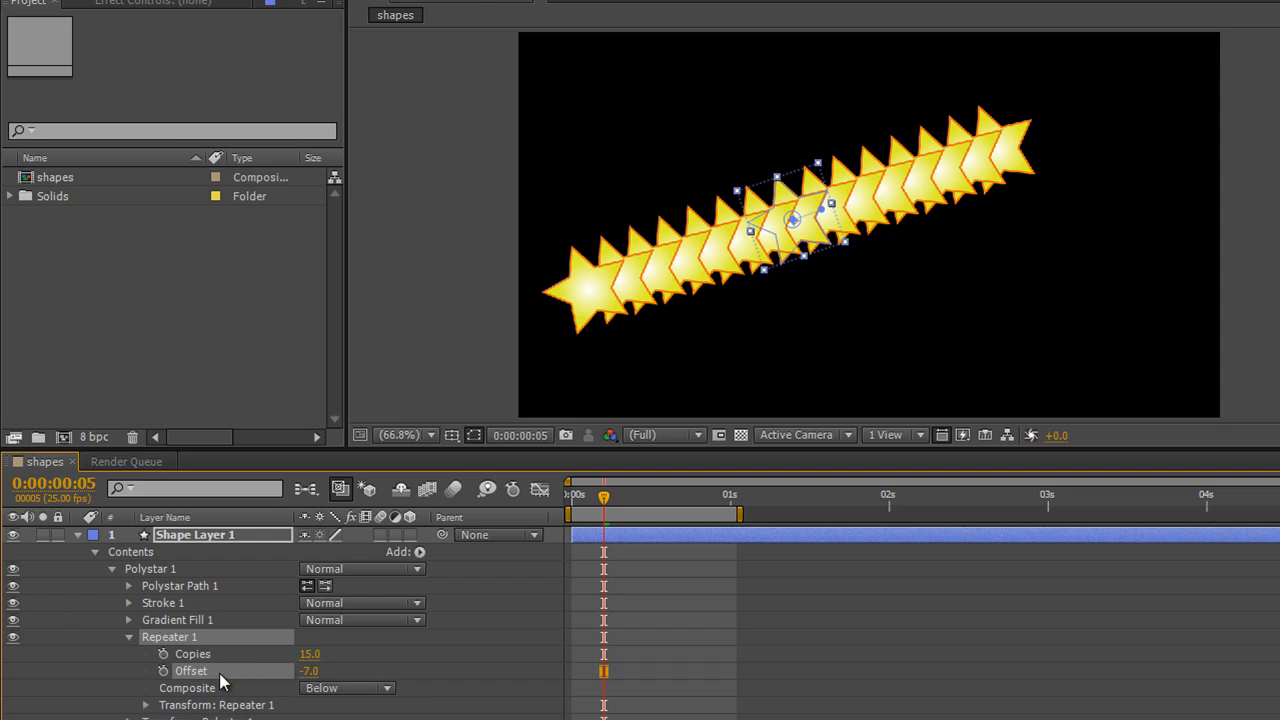
mouse_move(630, 290)
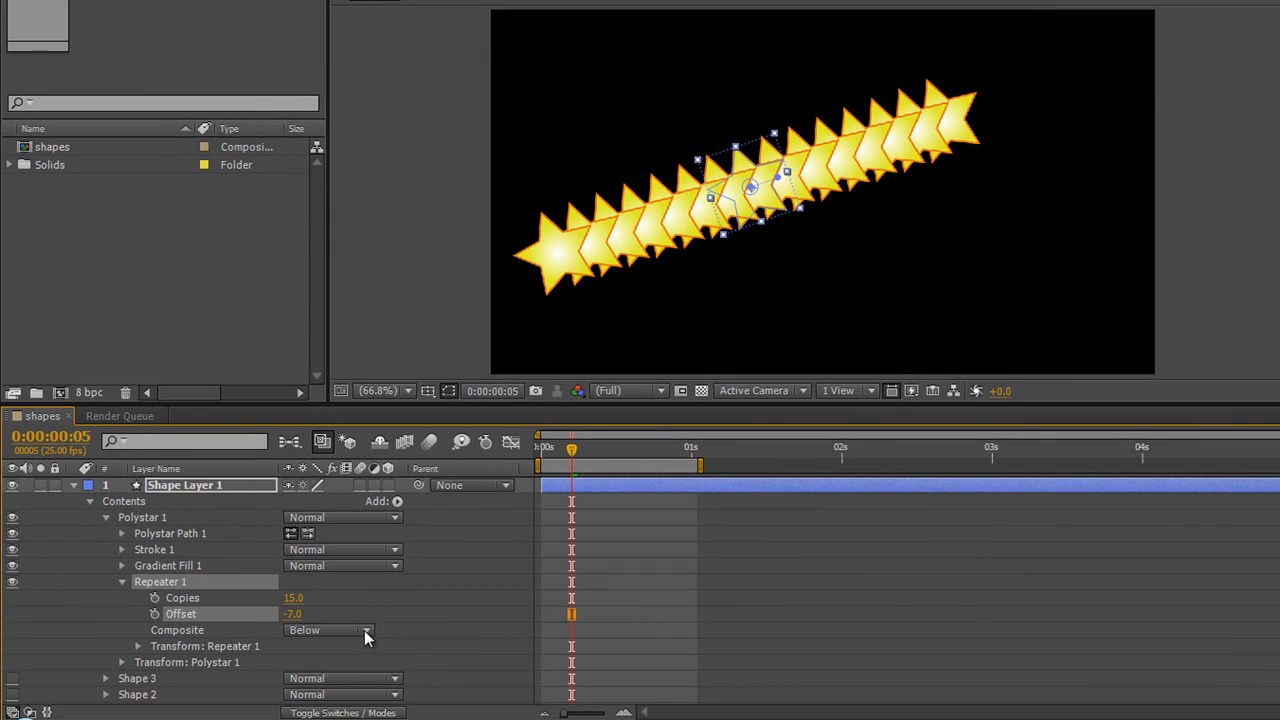
click(330, 630)
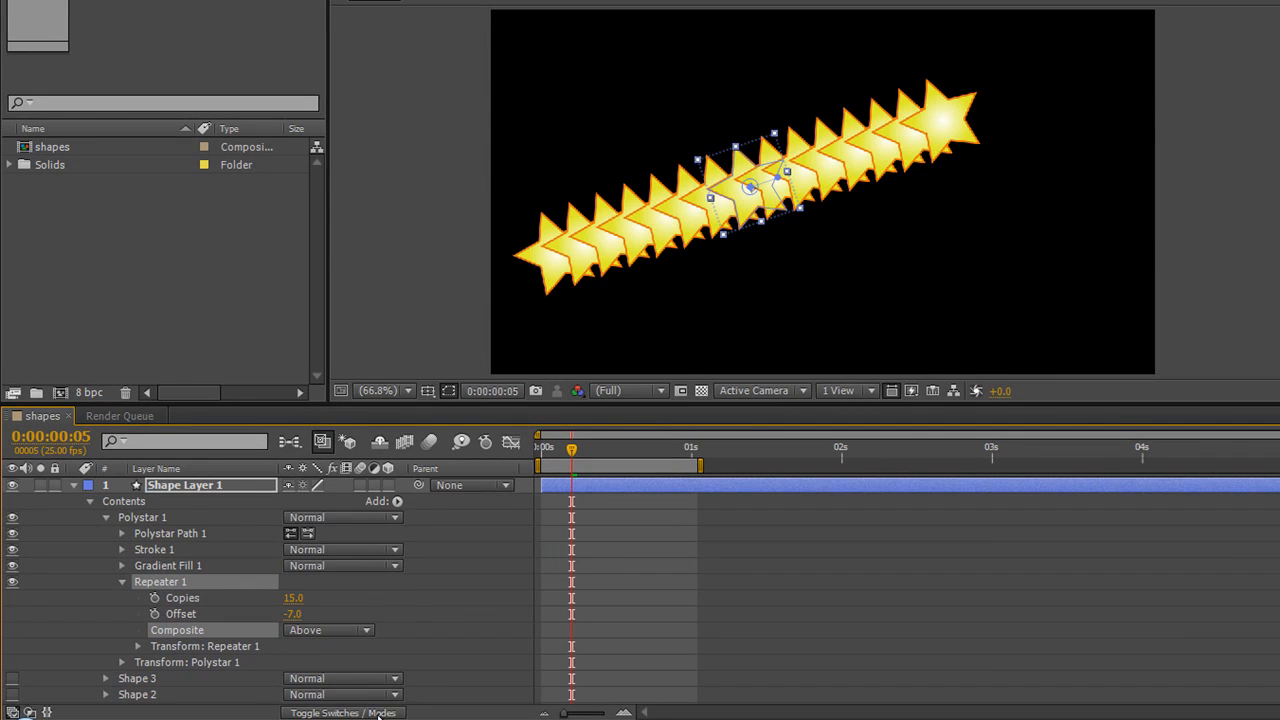
click(328, 630)
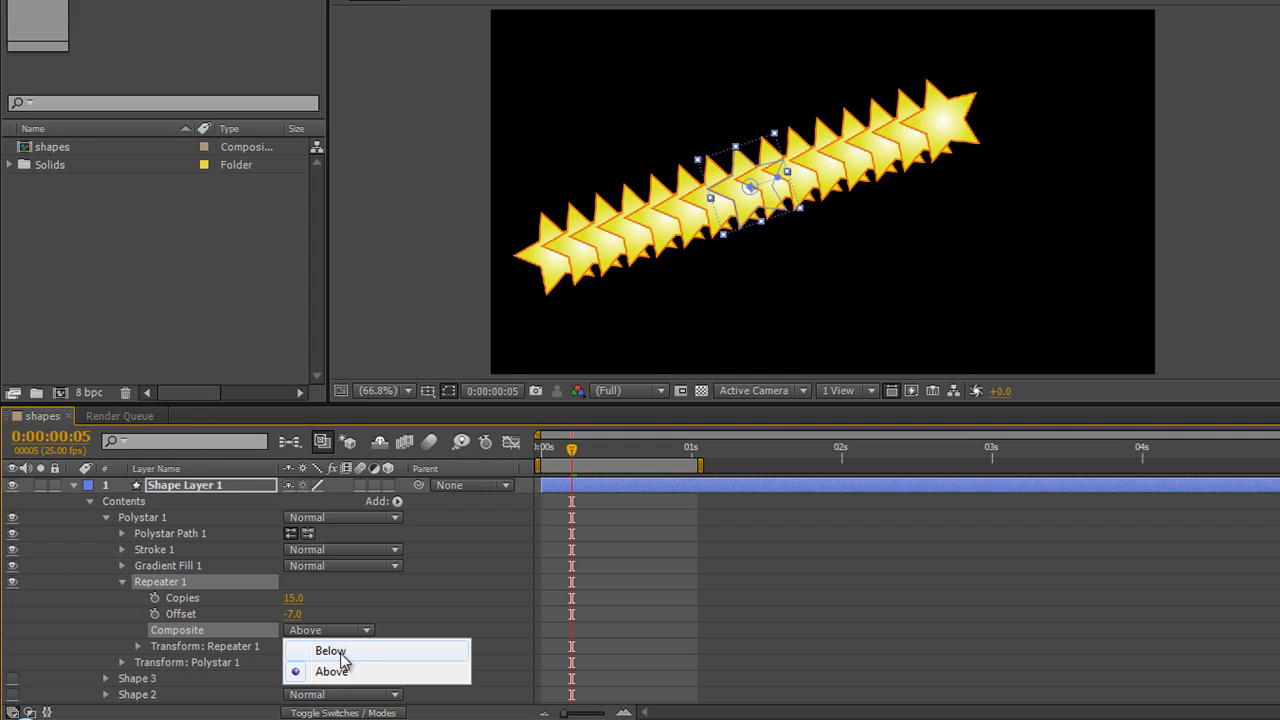
click(330, 651)
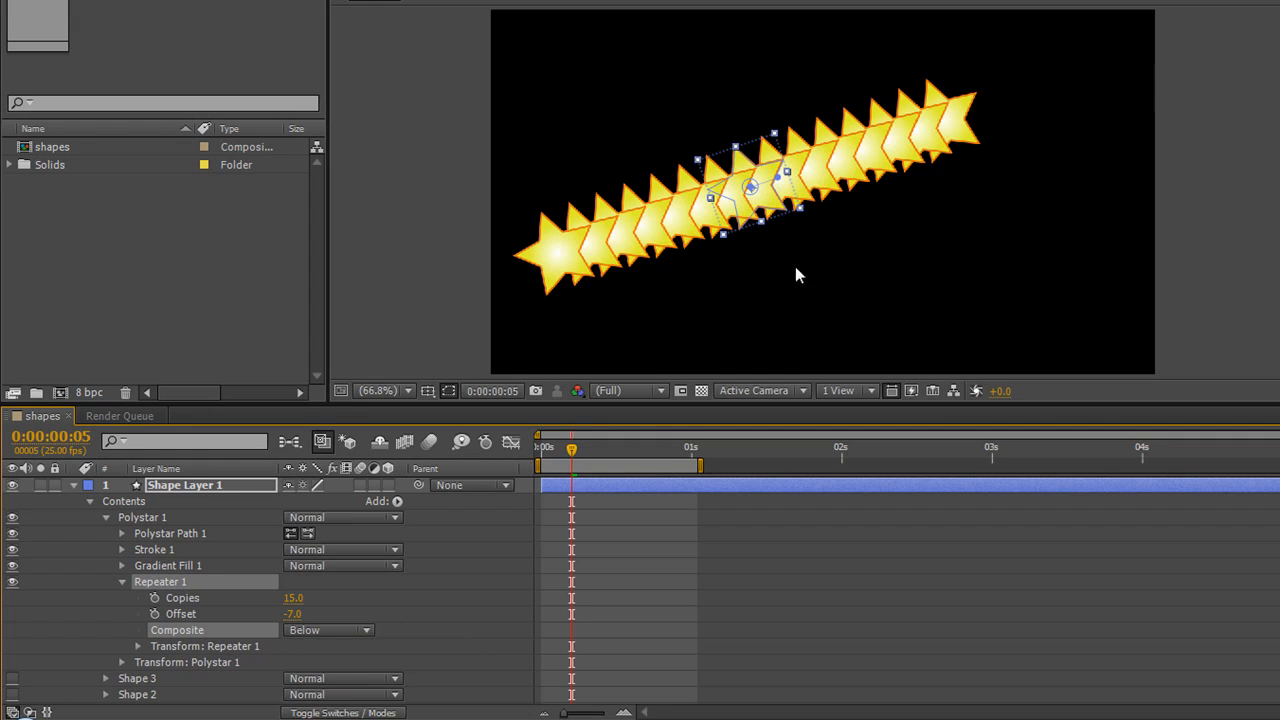
mouse_move(160, 670)
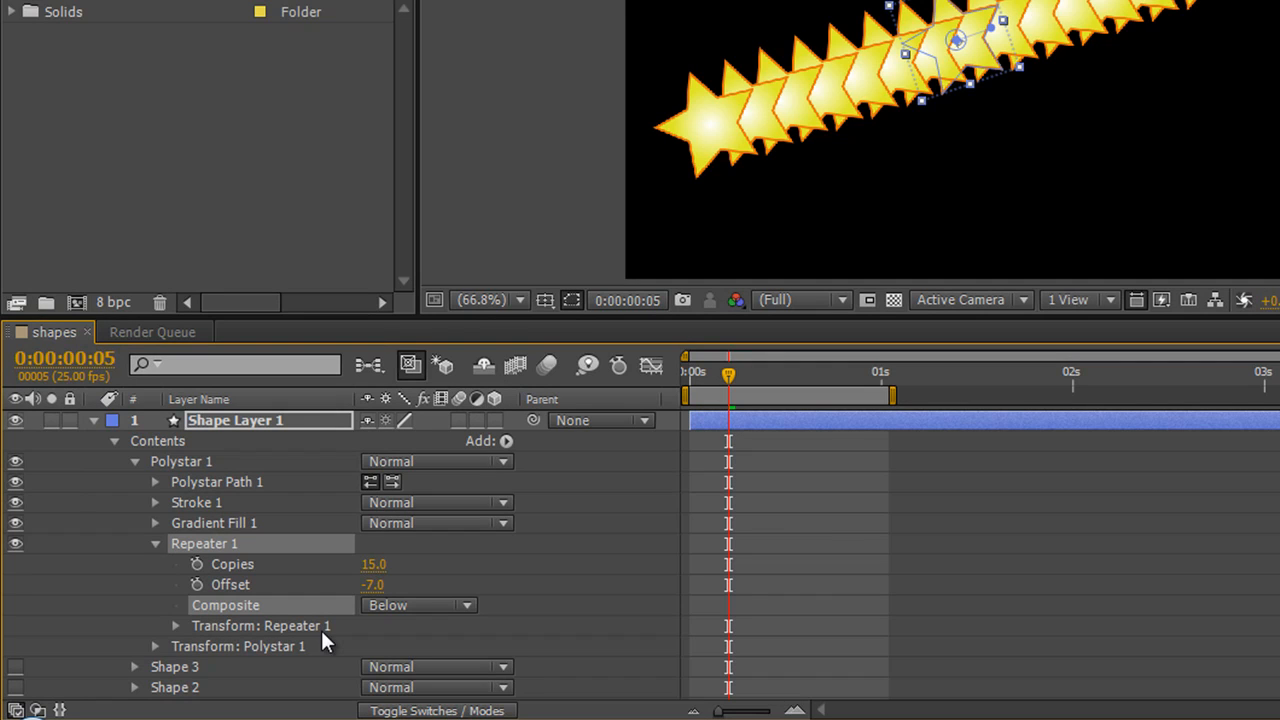
mouse_move(345, 598)
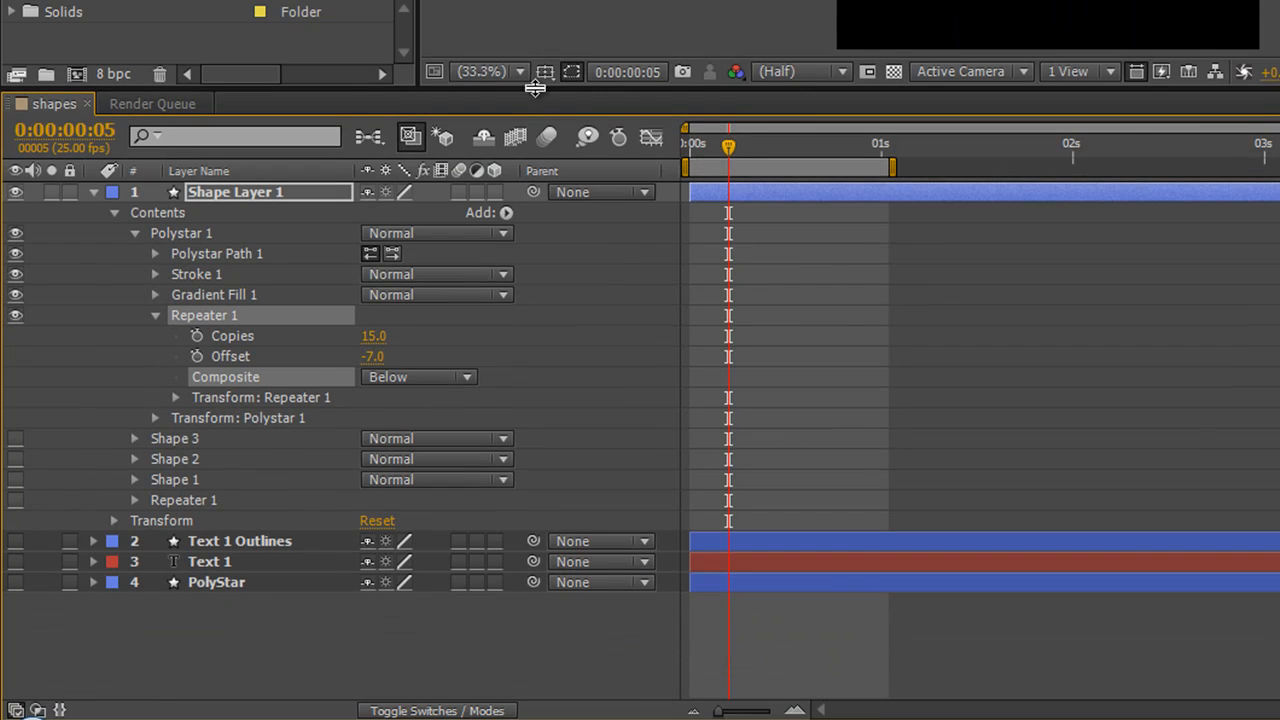
- Show Shape Layer 1's Transform properties and reset its Rotation to 0°
click(235, 192)
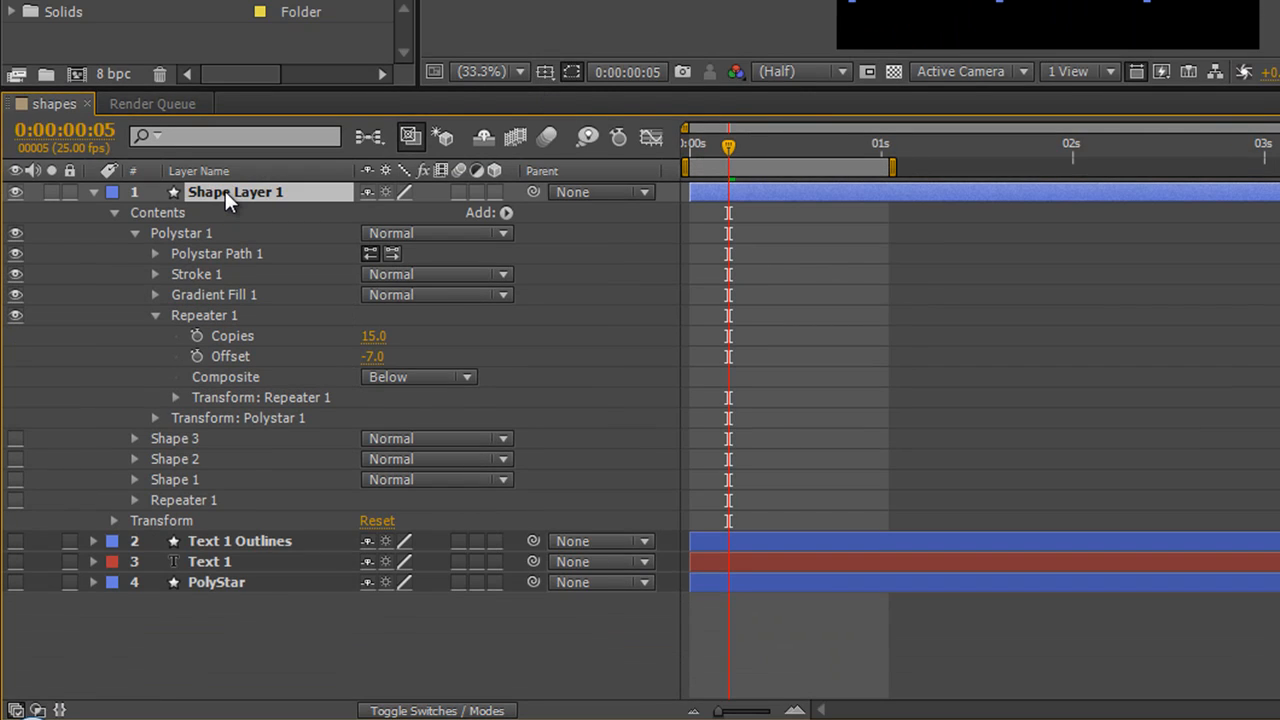
mouse_move(130, 540)
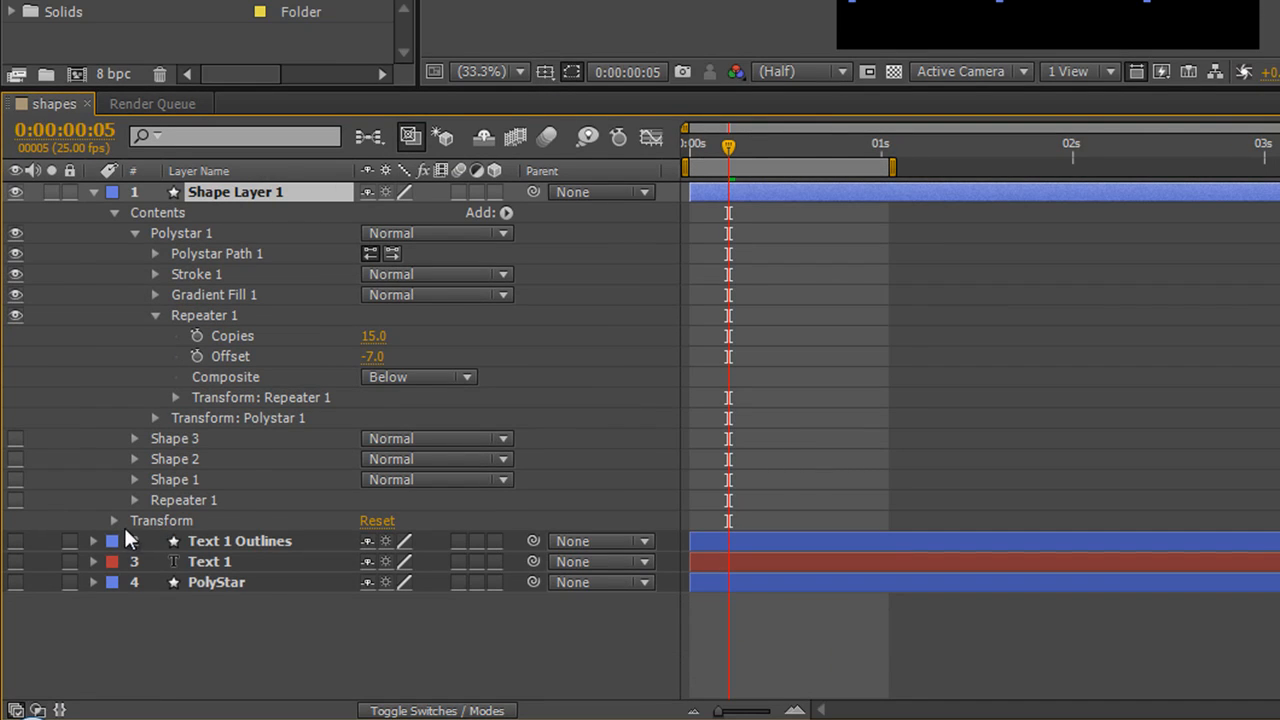
click(114, 520)
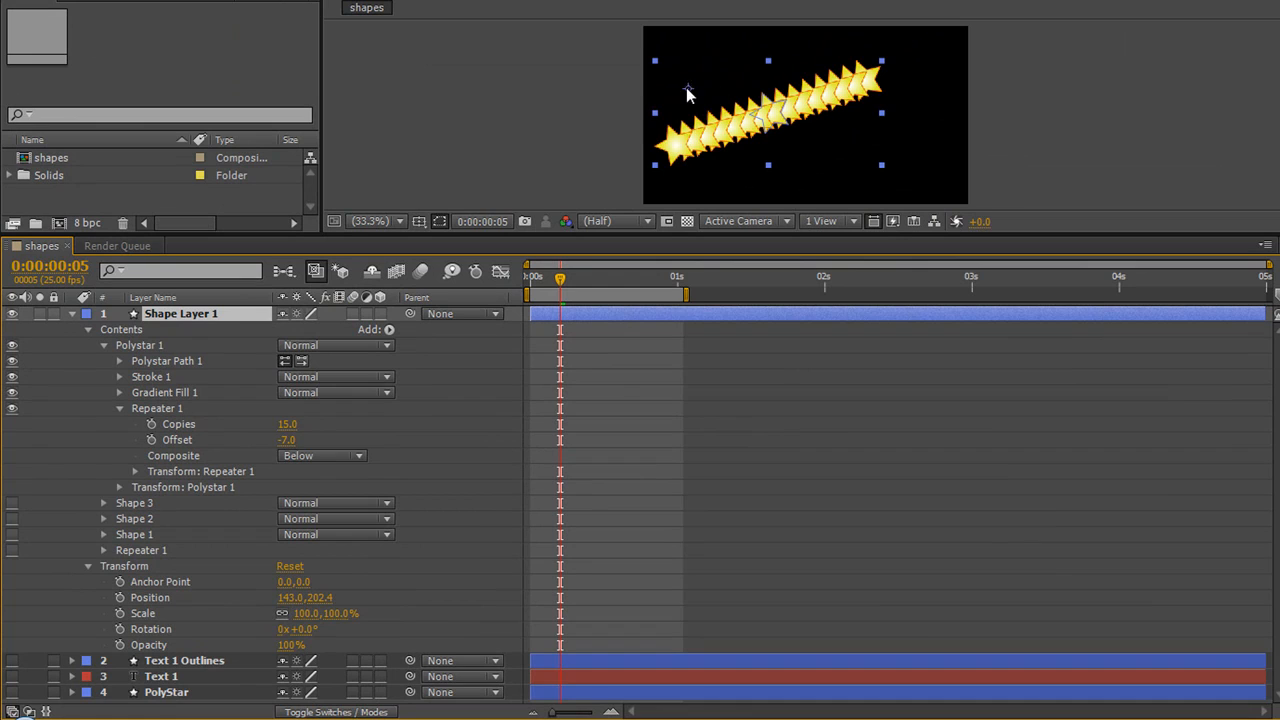
mouse_move(297, 663)
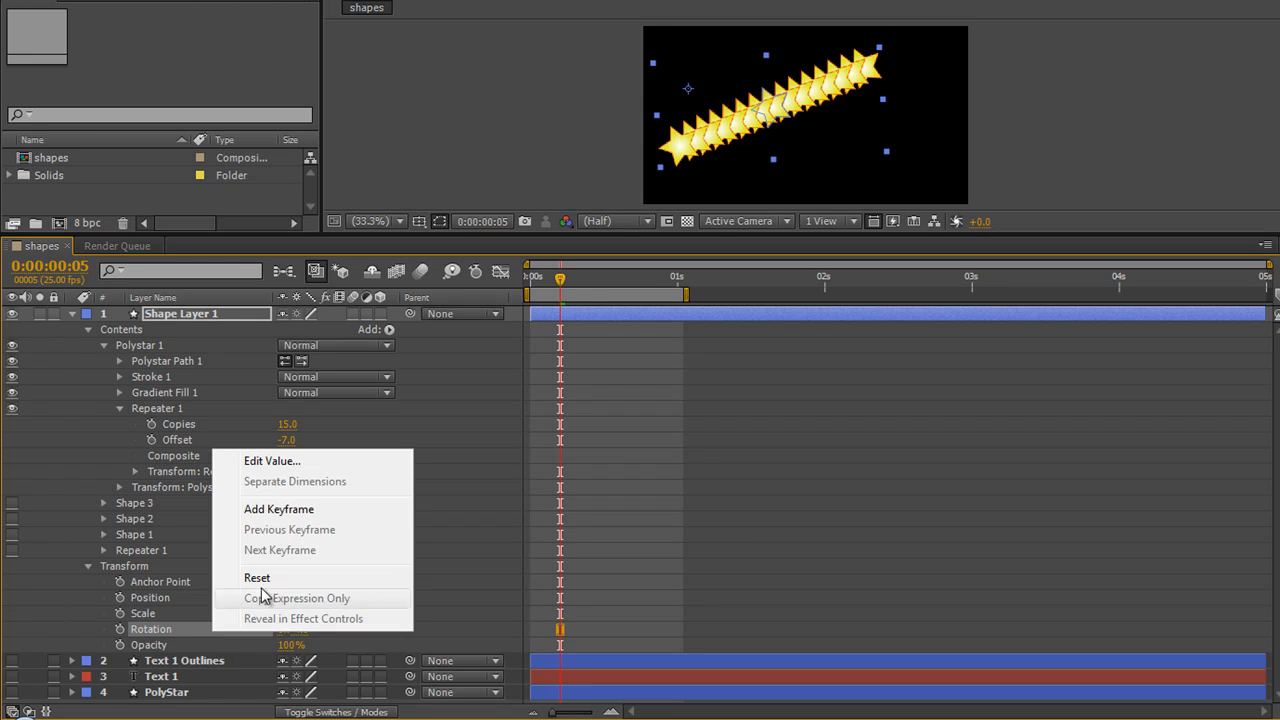
click(257, 577)
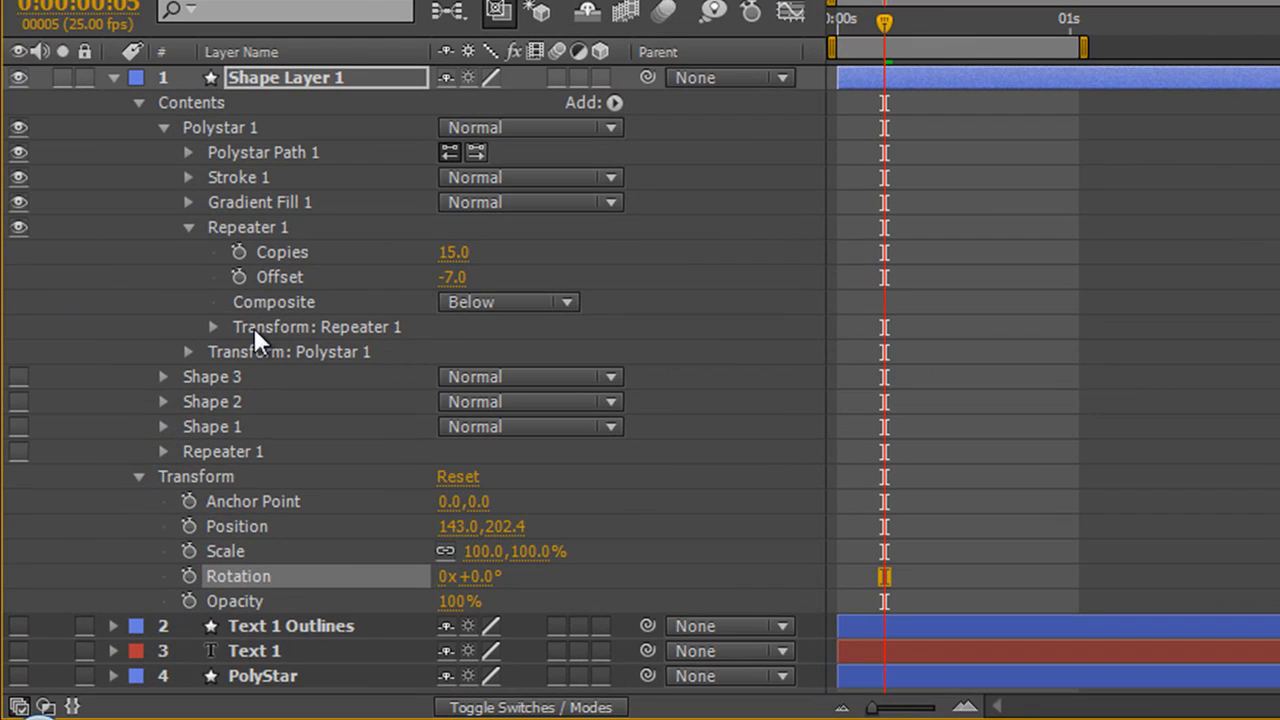
mouse_move(228, 135)
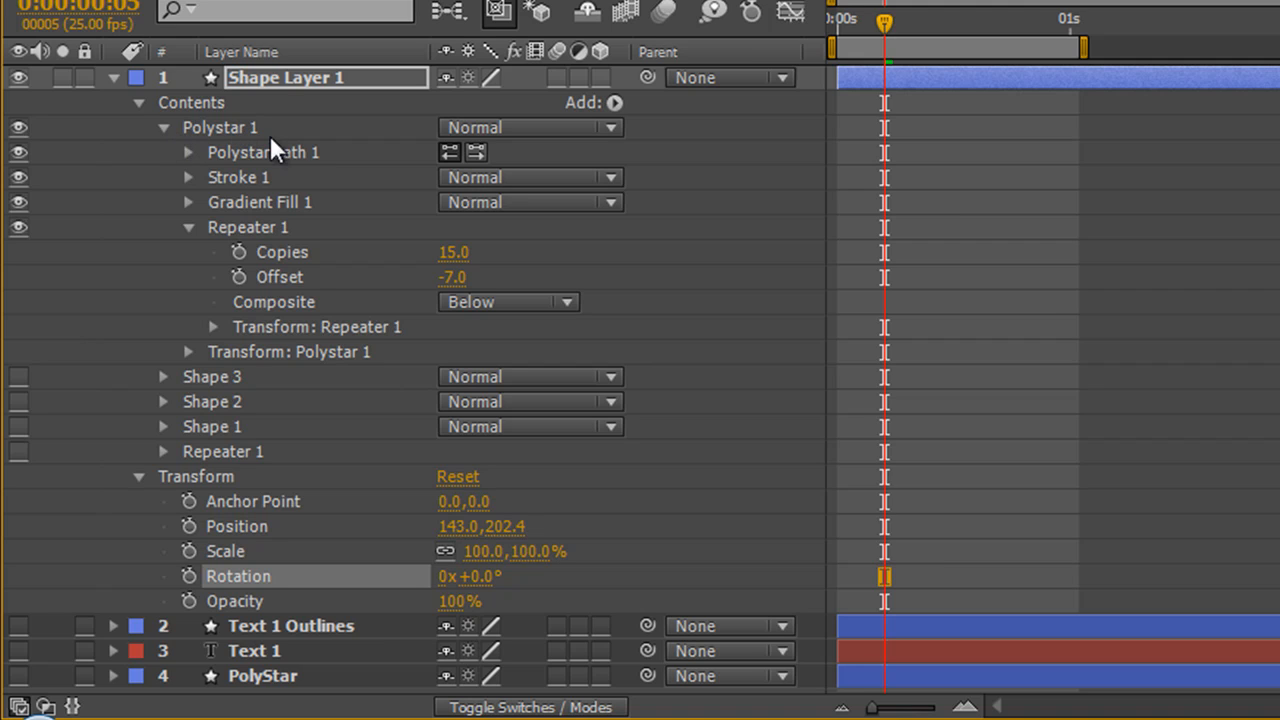
mouse_move(248, 375)
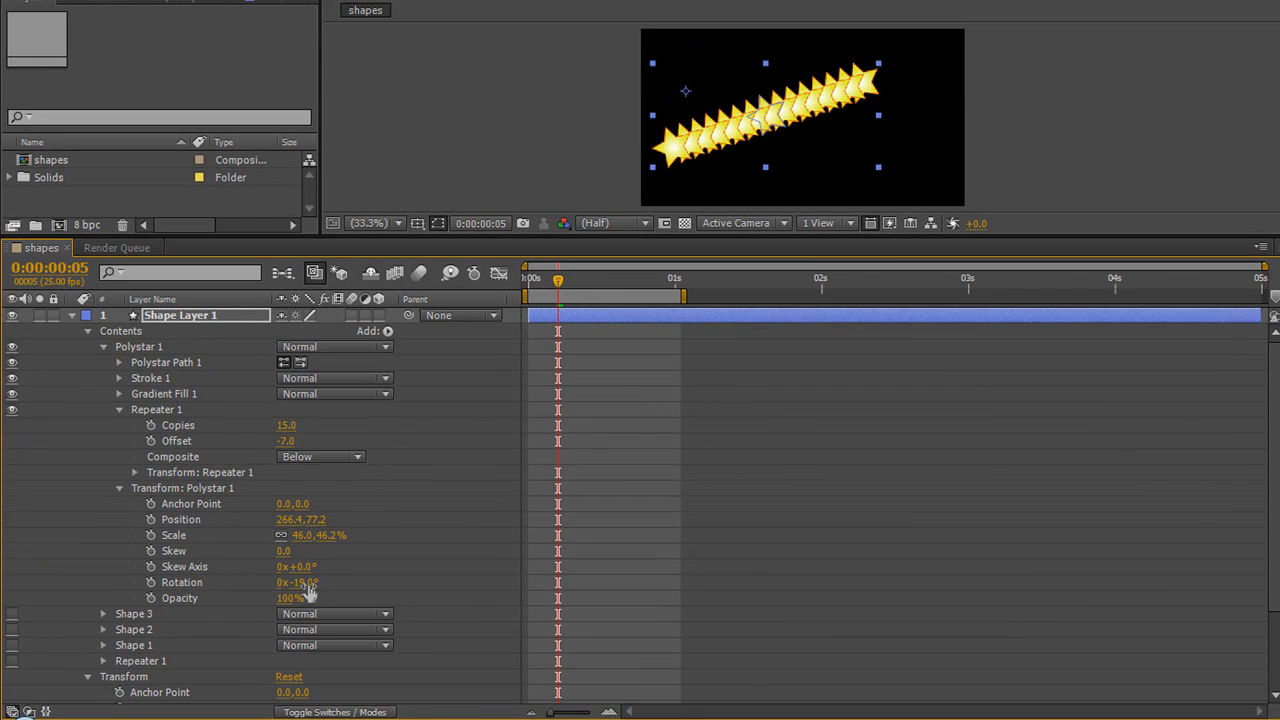
- Scrub Polystar 1's own Rotation to tilt the star, then reset it to 0°
drag(300, 582, 285, 582)
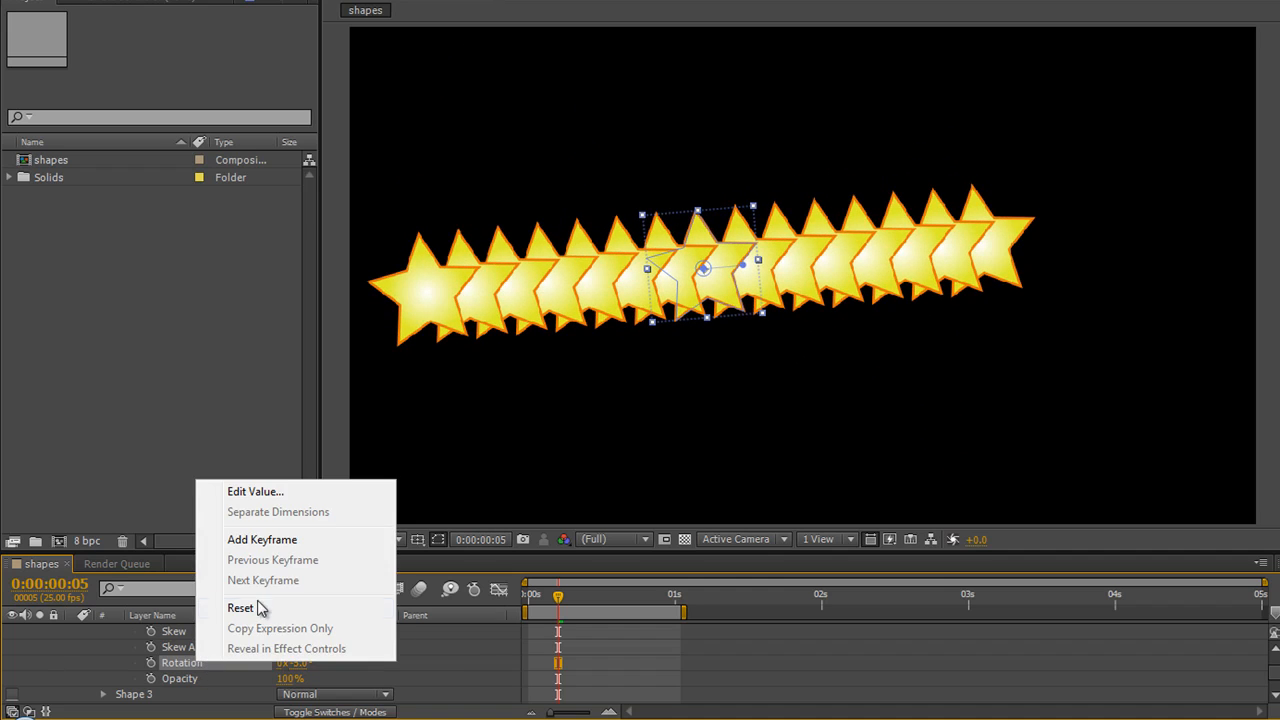
click(240, 608)
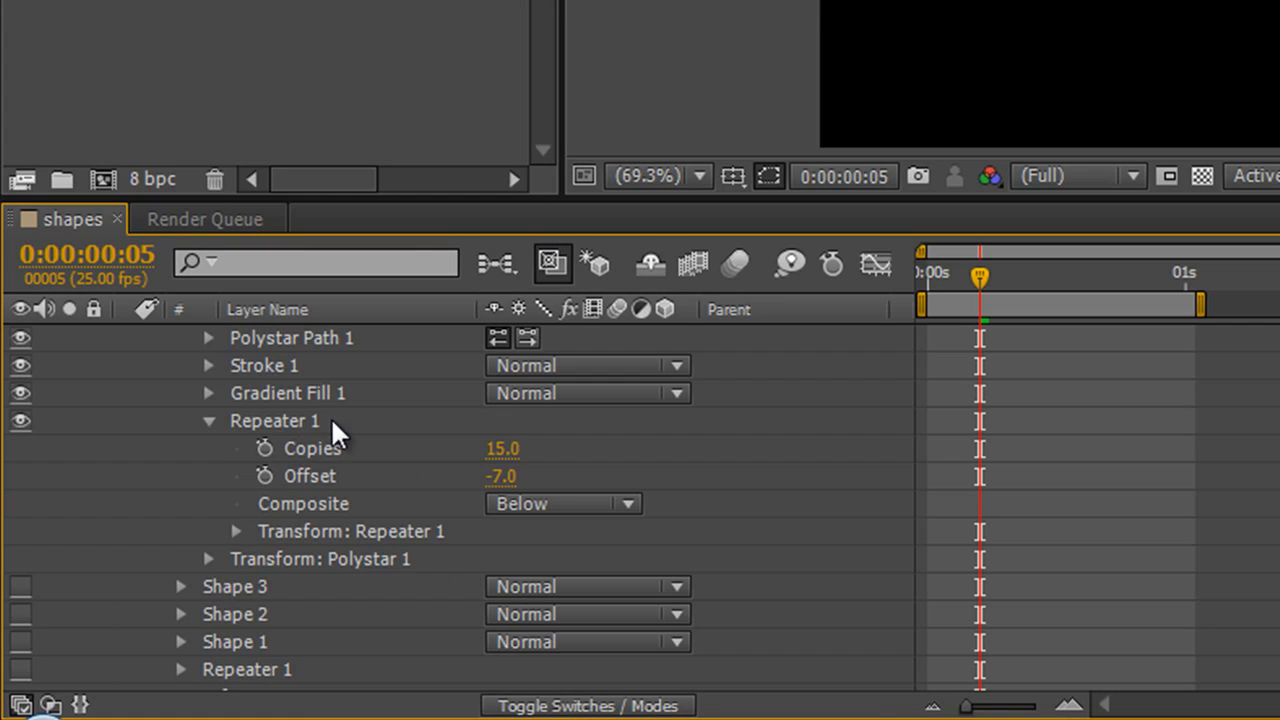
mouse_move(335, 558)
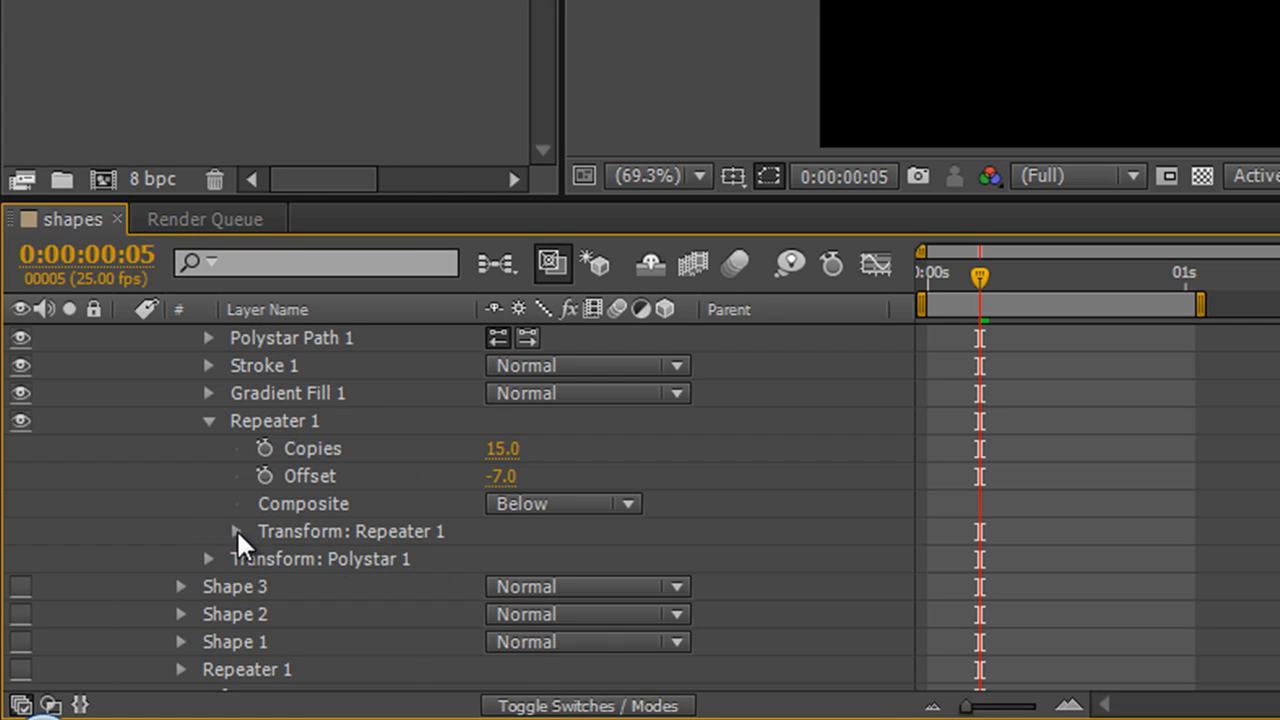
- Set Repeater 1 to 15 copies at position 100,0 and nudge the original star left
click(209, 531)
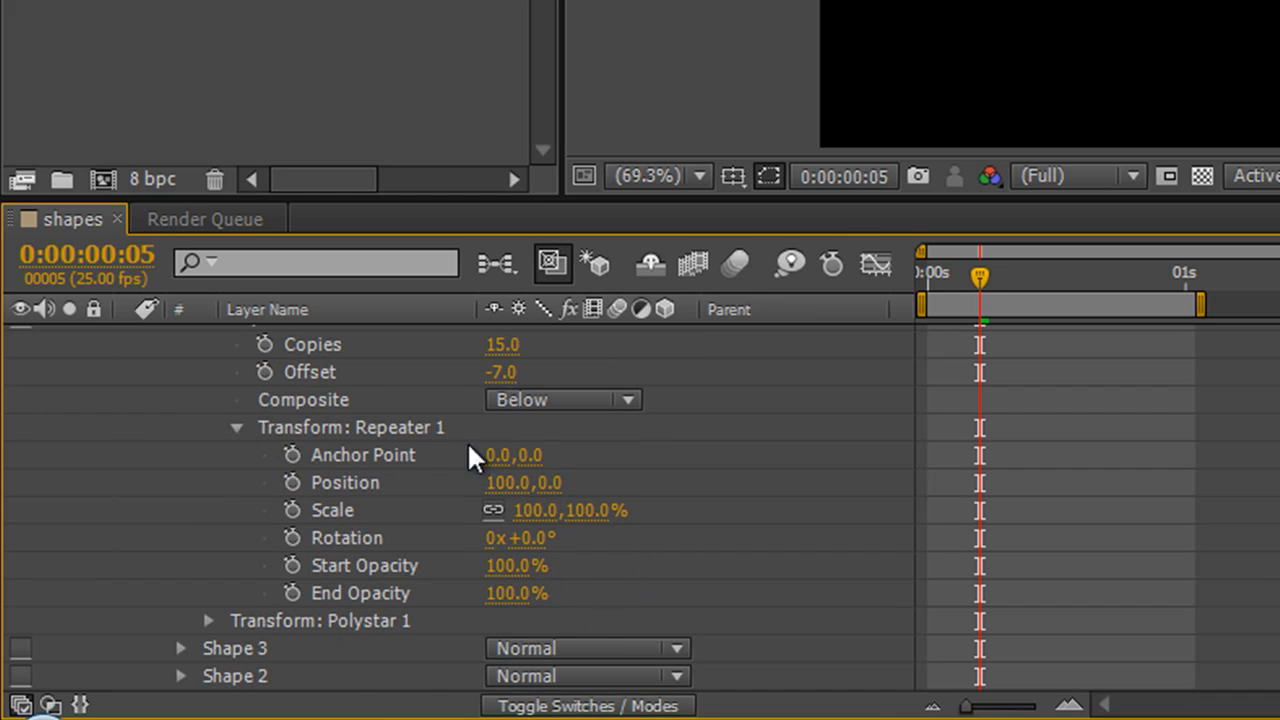
mouse_move(455, 515)
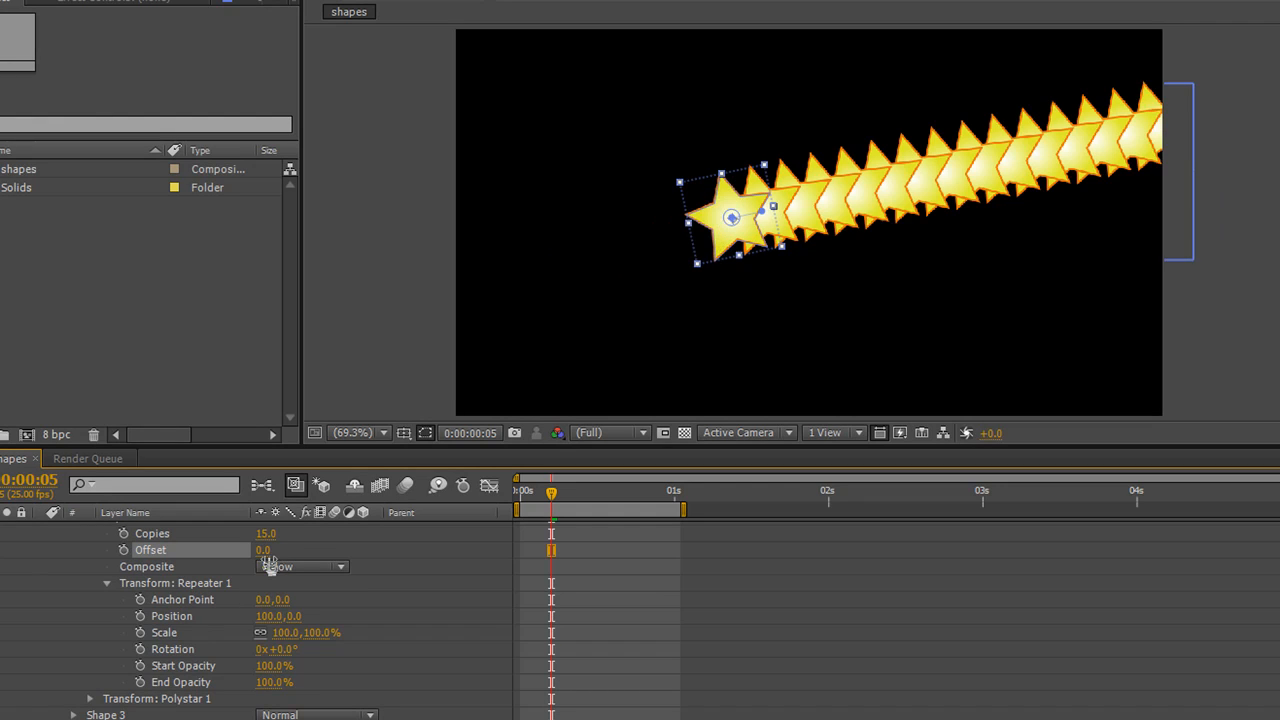
click(300, 567)
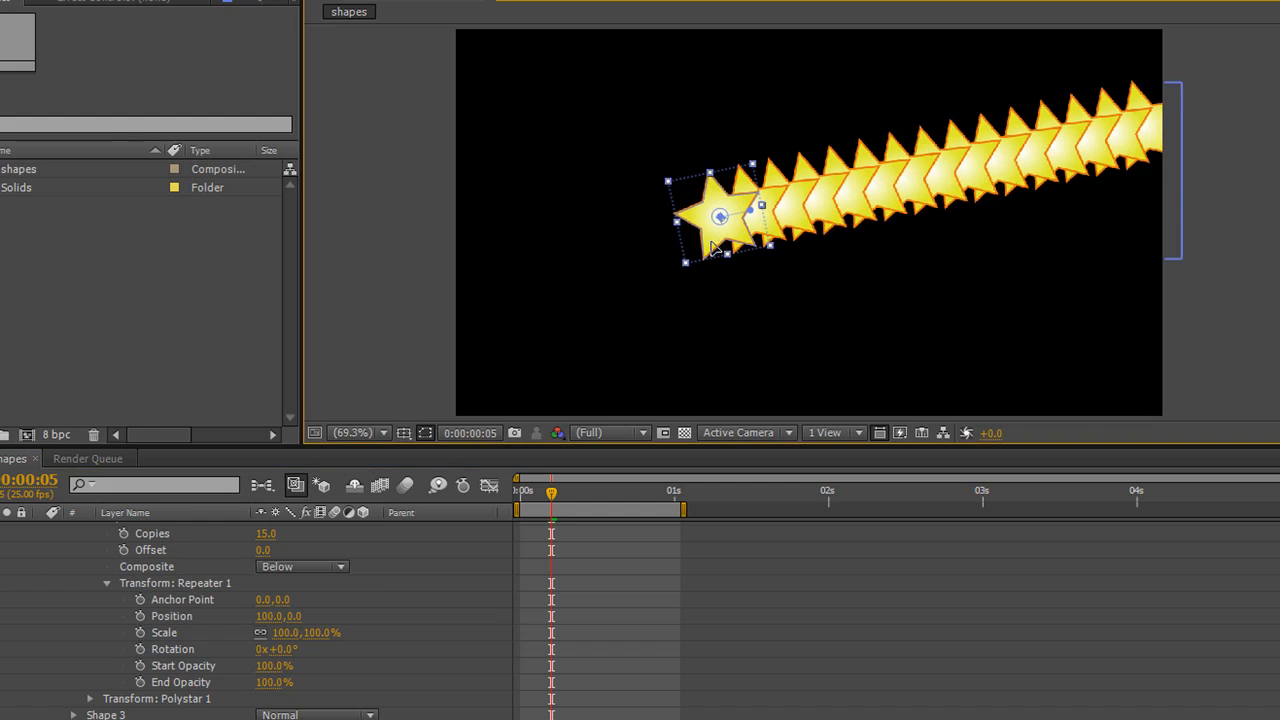
drag(720, 215, 635, 260)
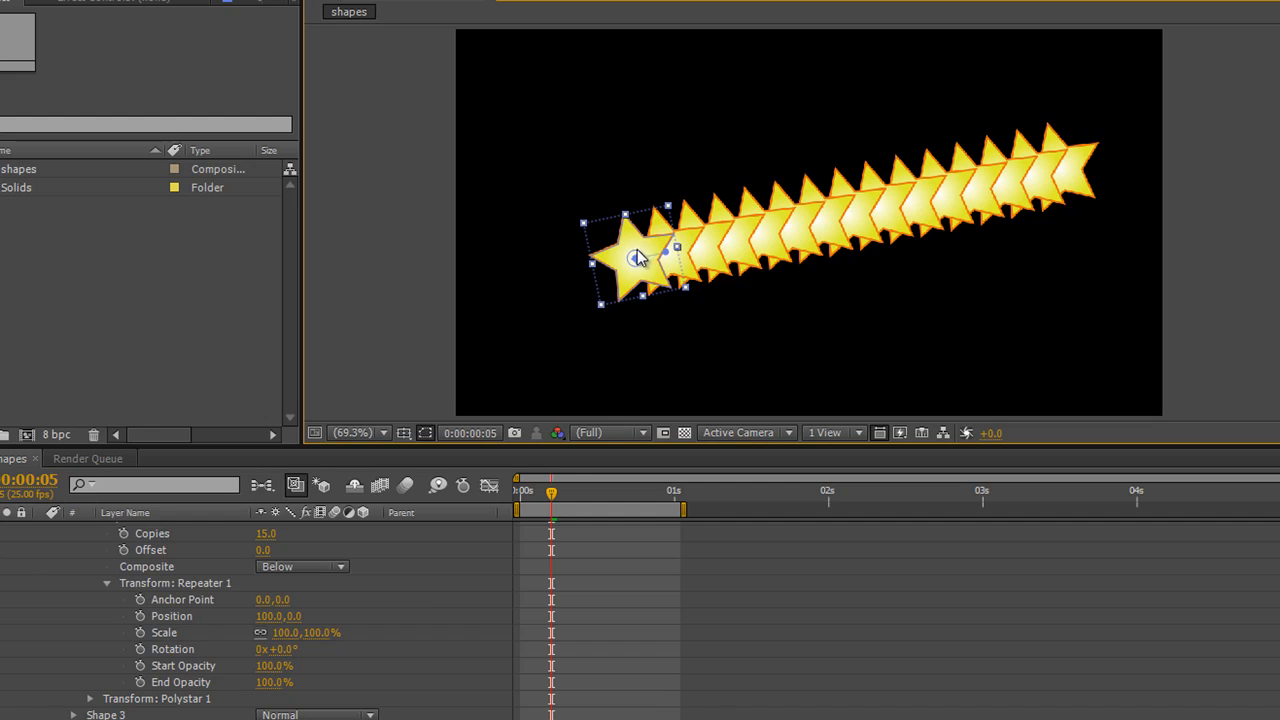
mouse_move(155, 590)
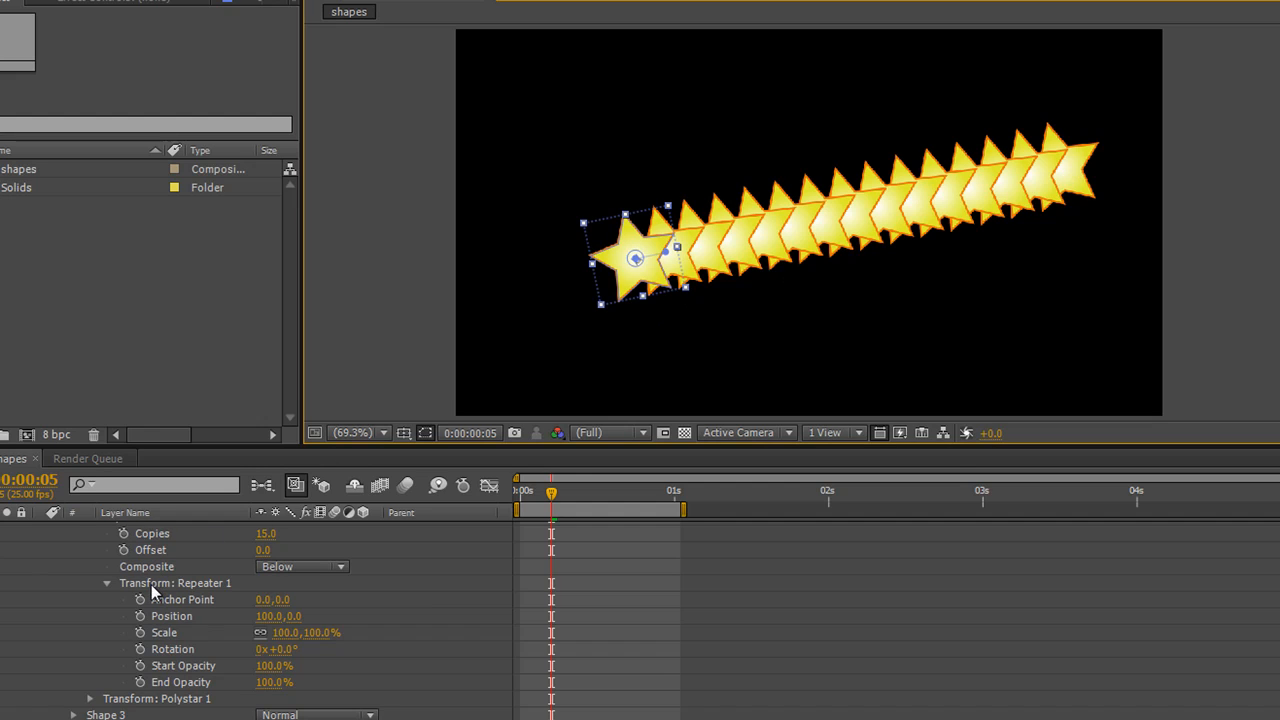
- Scrub the Repeater 1 transform Position to 100, 42 so the trail slopes downward
click(175, 582)
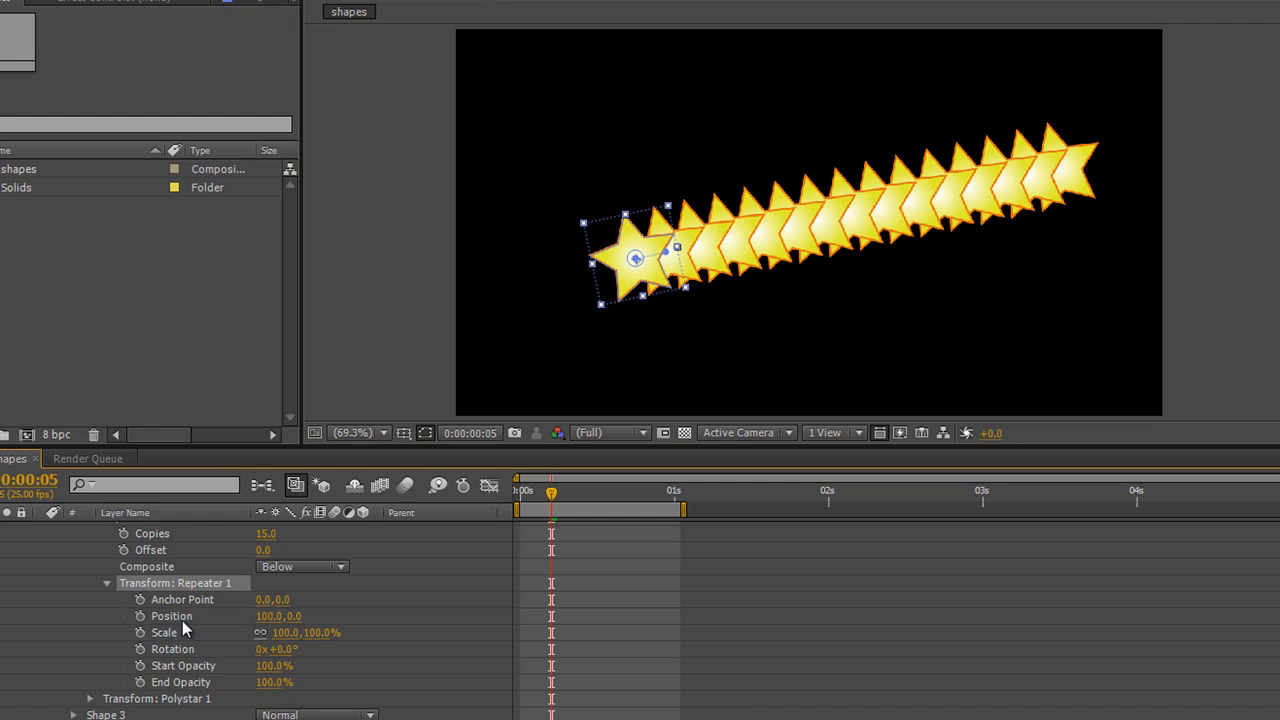
mouse_move(293, 616)
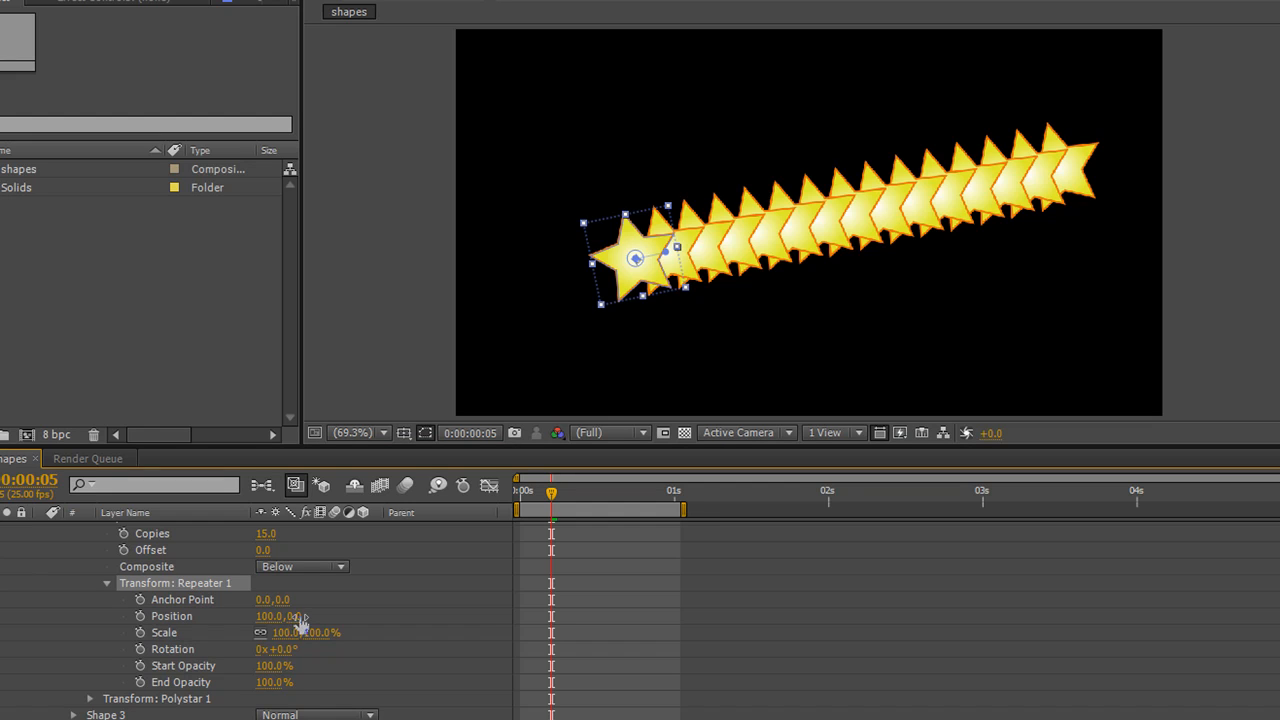
drag(290, 616, 300, 616)
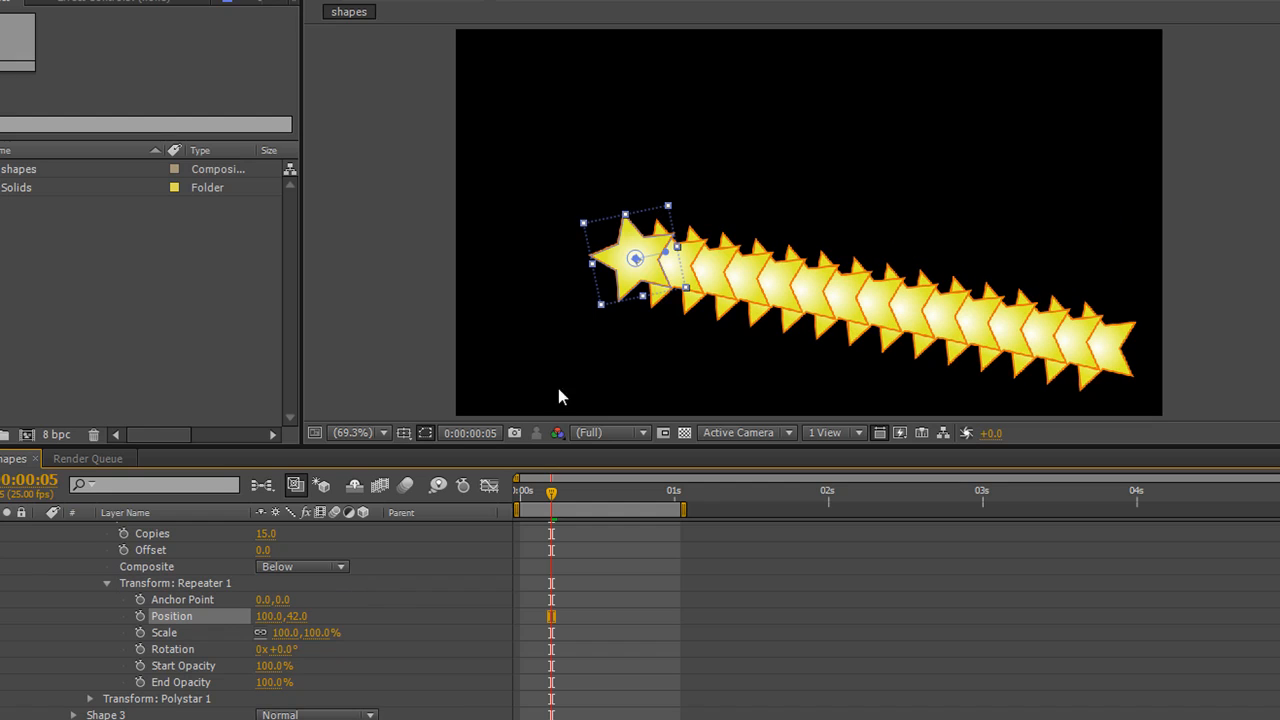
mouse_move(690, 280)
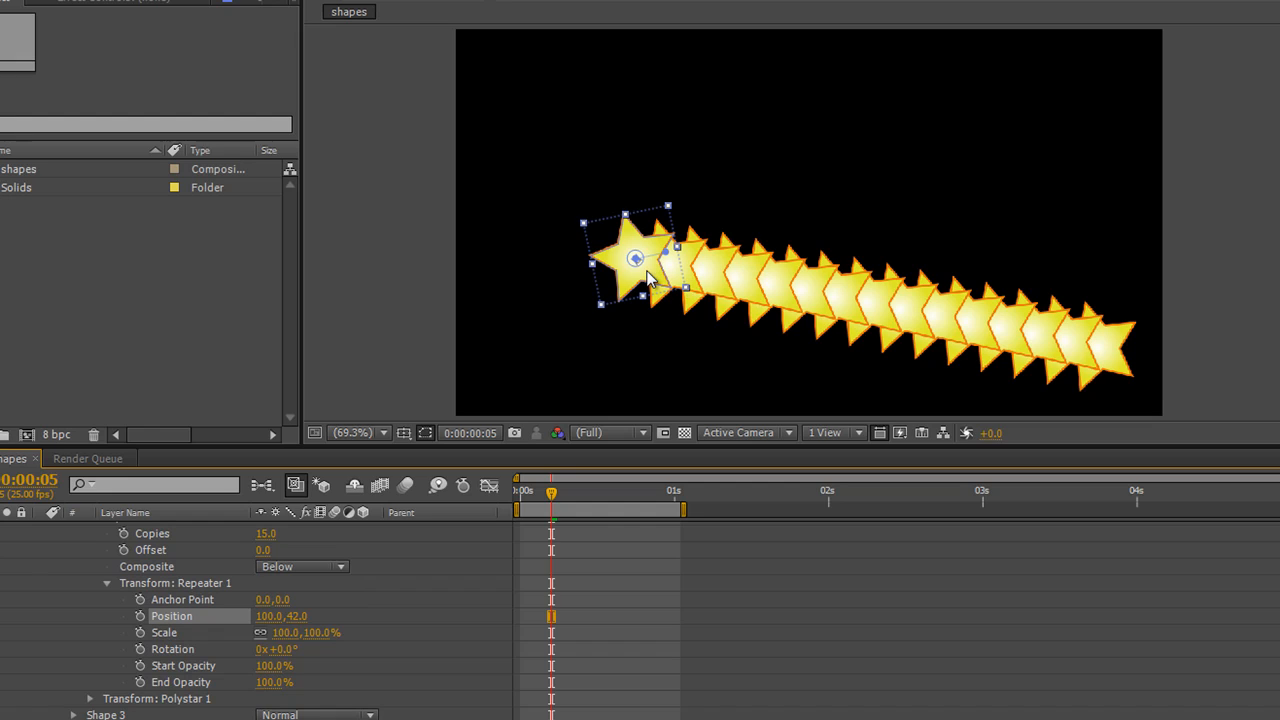
mouse_move(685, 265)
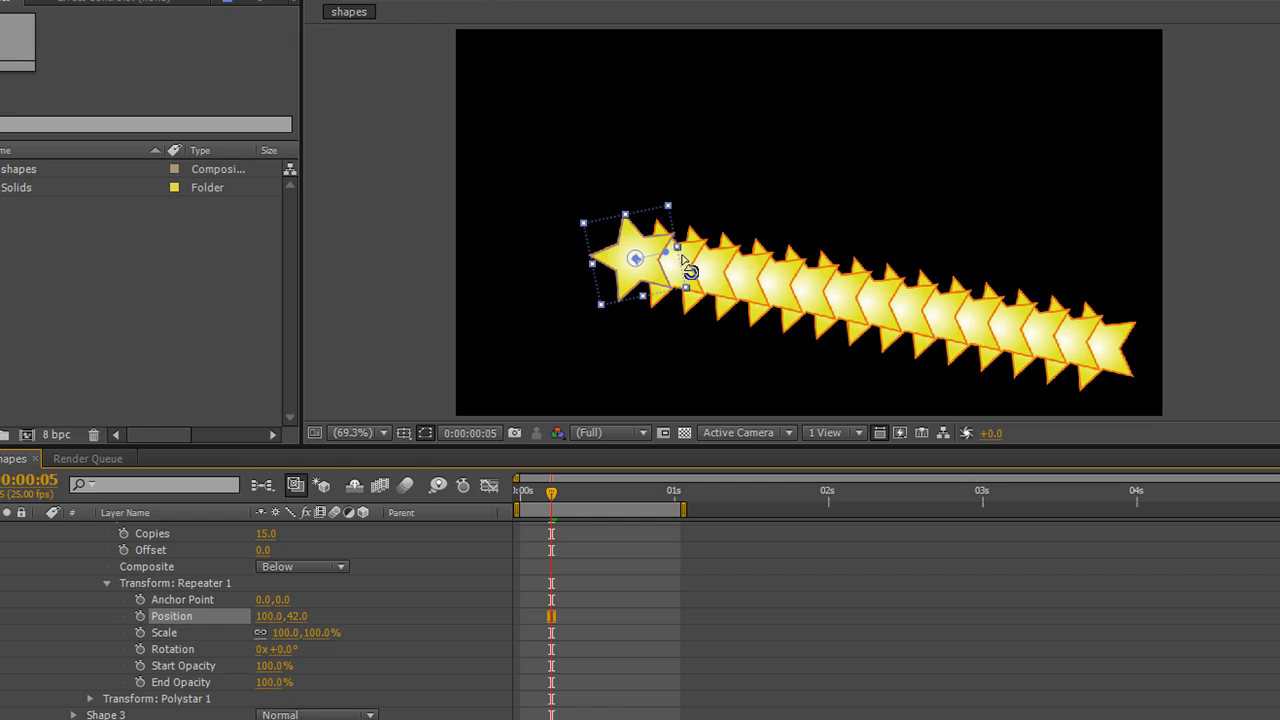
mouse_move(720, 262)
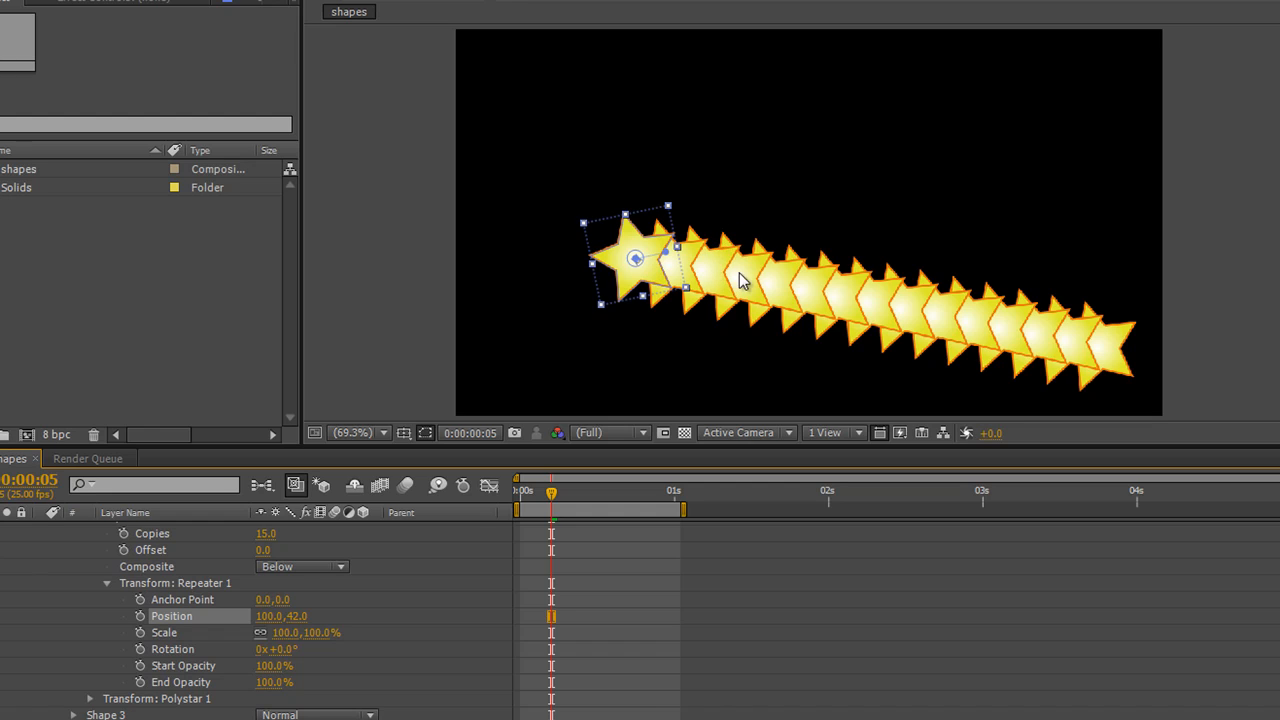
mouse_move(905, 310)
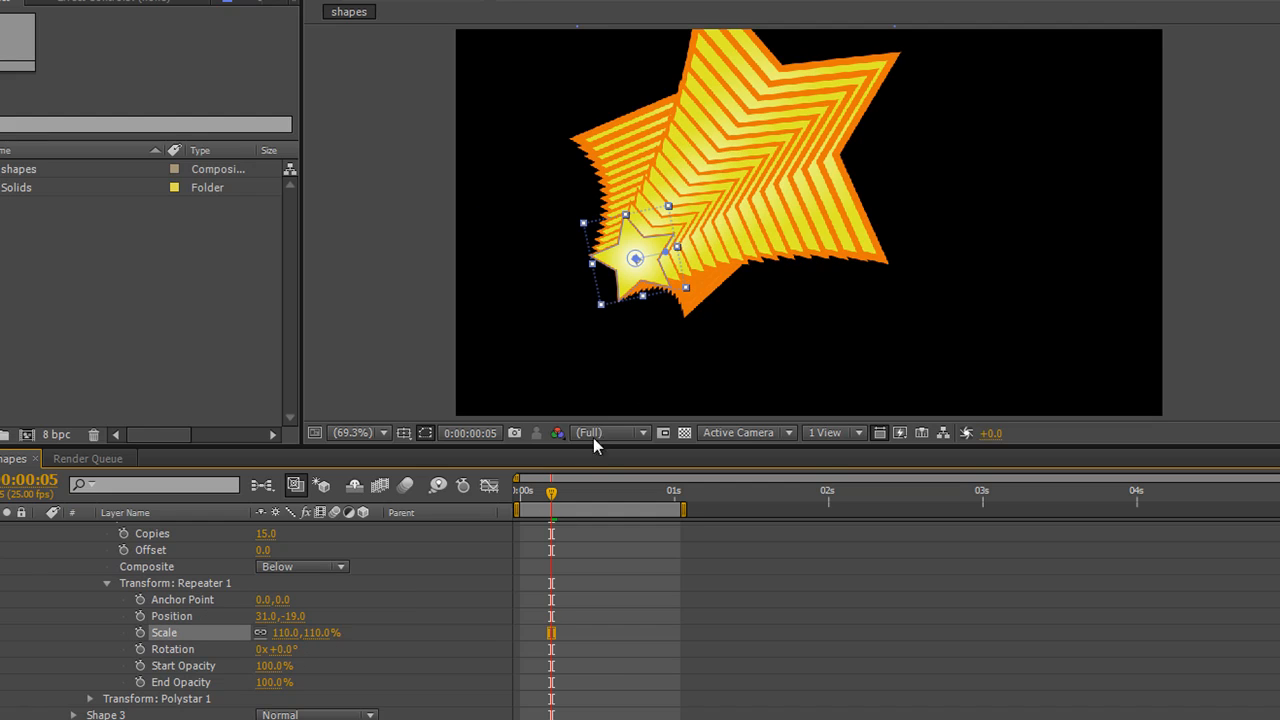
mouse_move(312, 649)
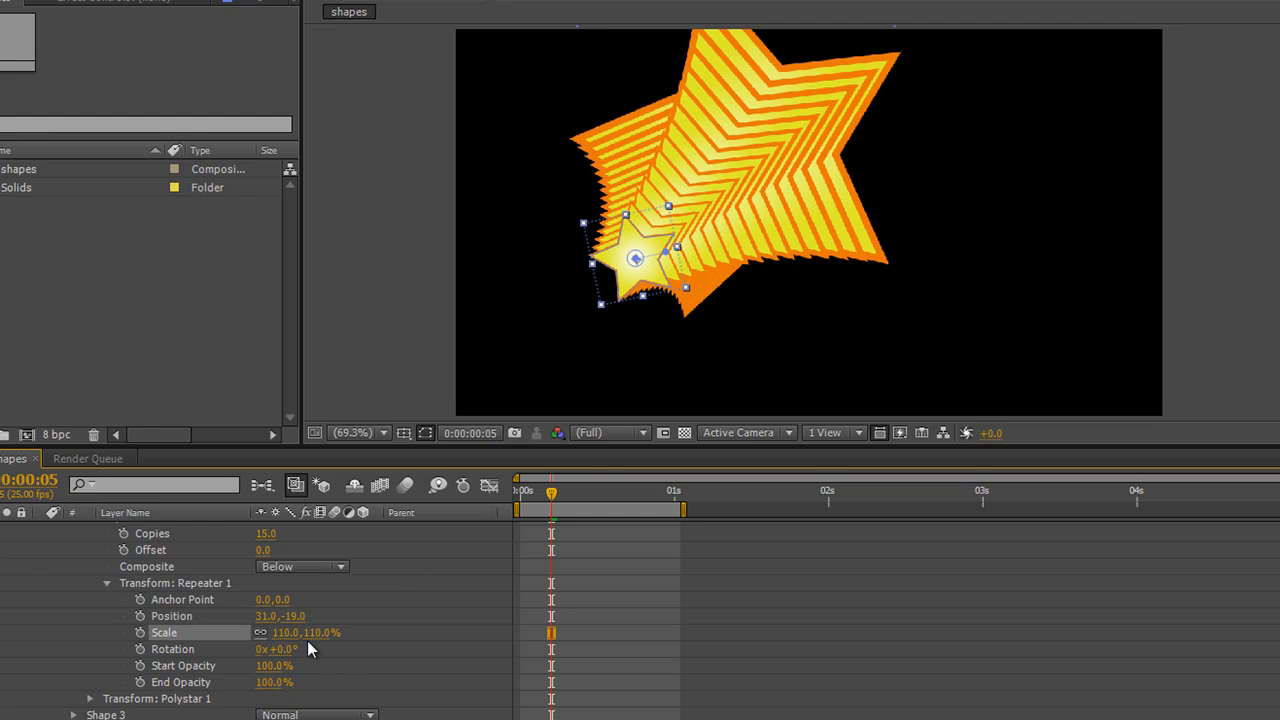
mouse_move(780, 172)
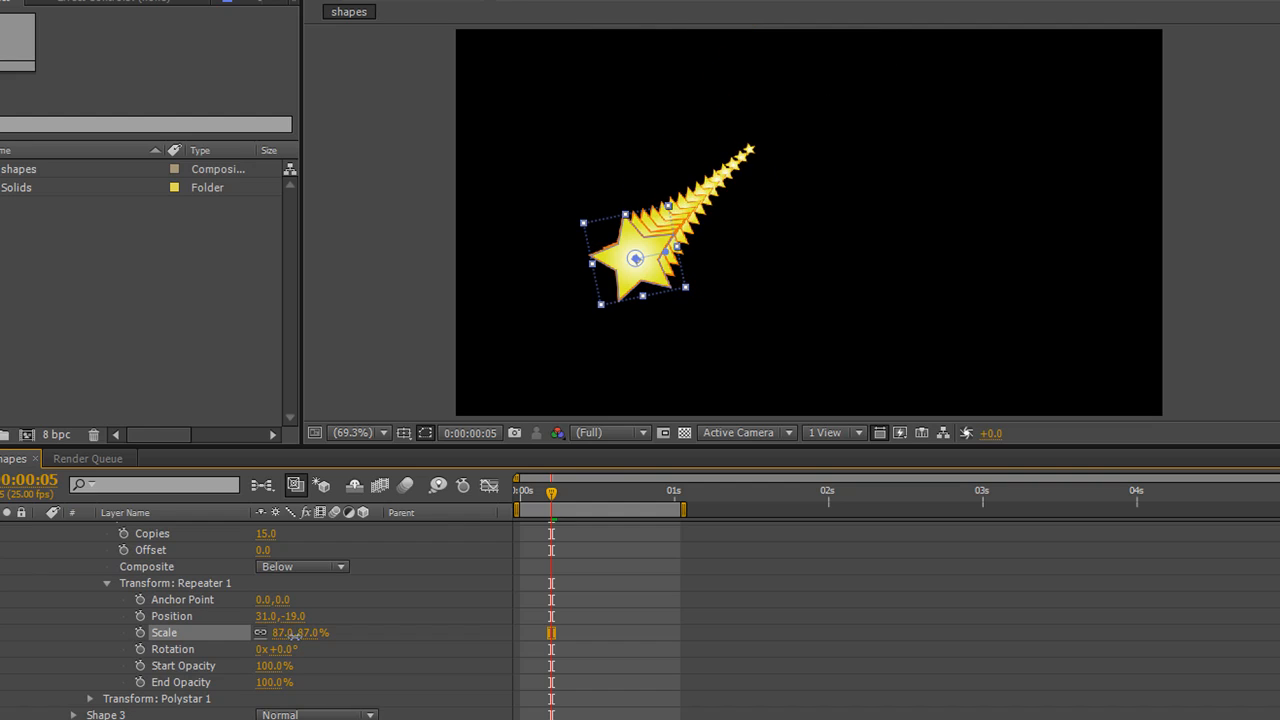
- Scrub the Repeater 1 copy Scale down to about 85% so stars shrink
drag(300, 632, 295, 640)
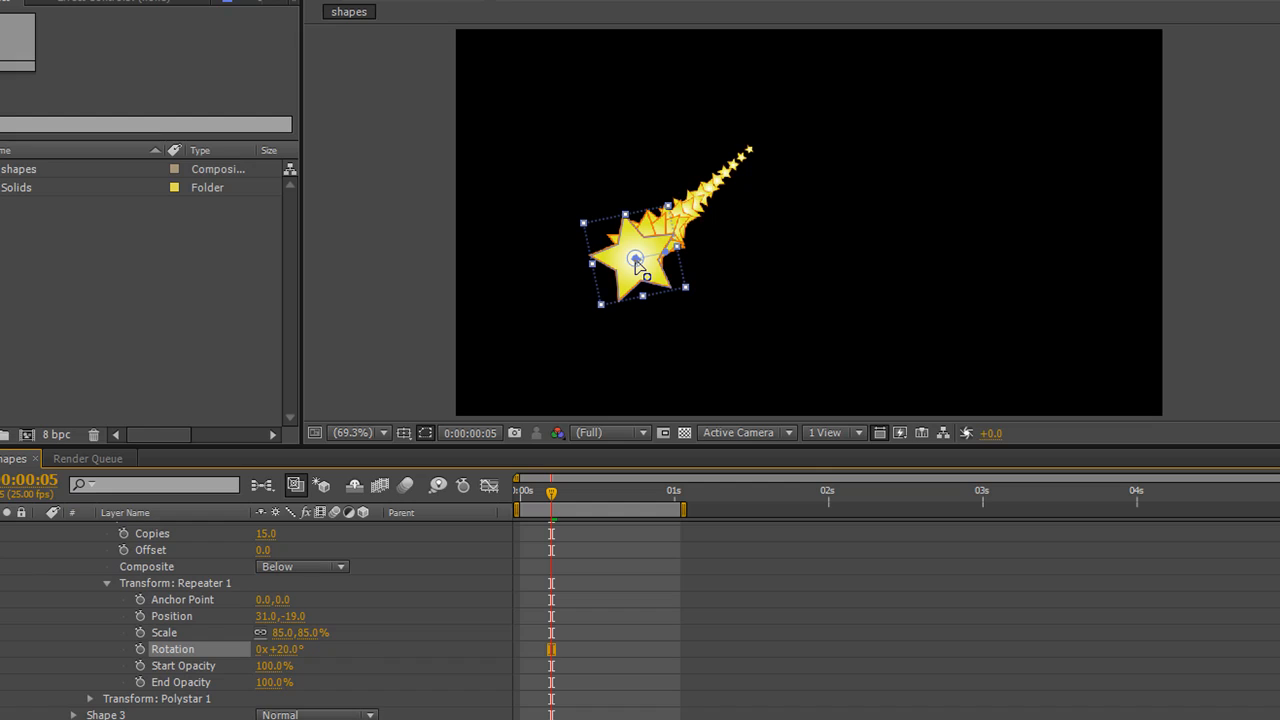
mouse_move(185, 615)
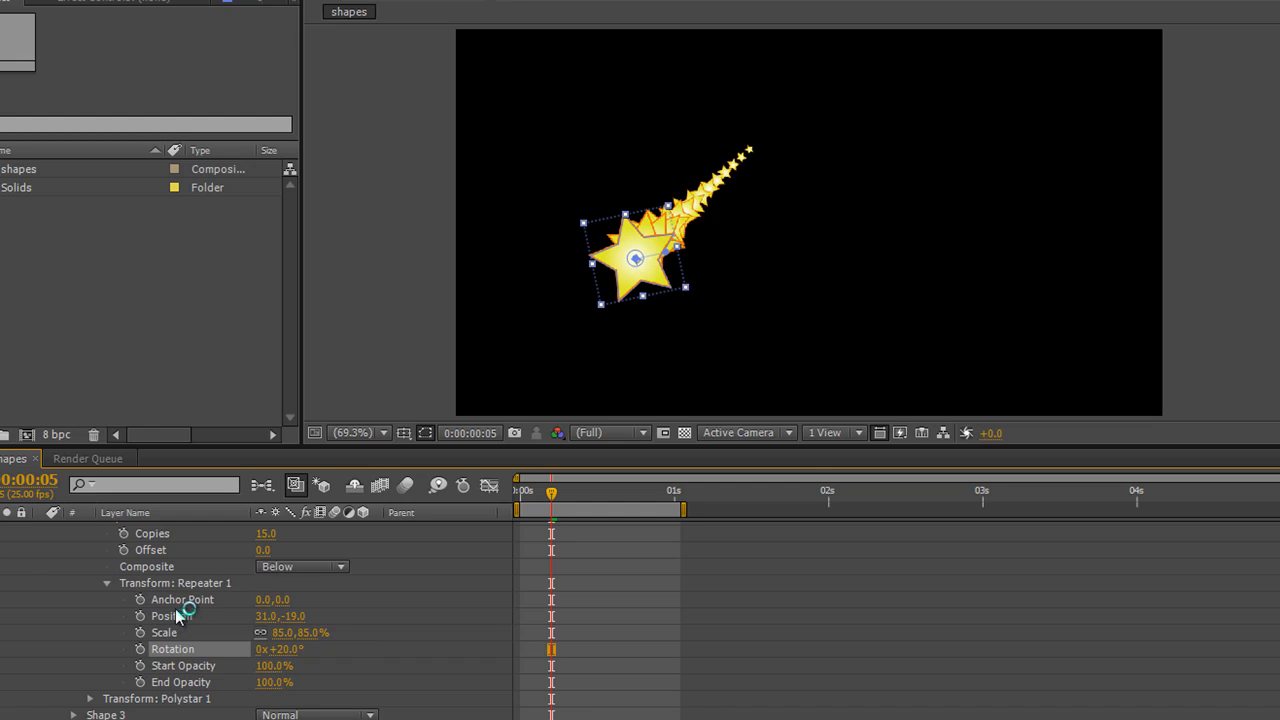
mouse_move(253, 601)
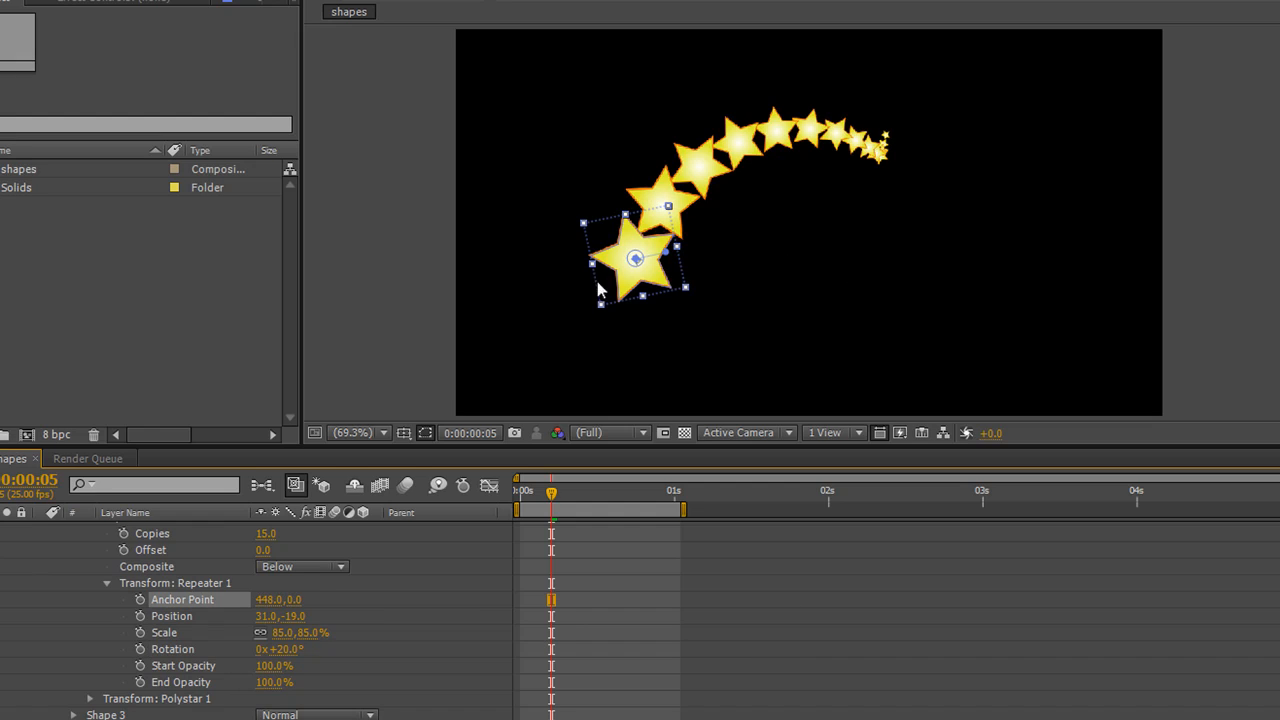
mouse_move(307, 615)
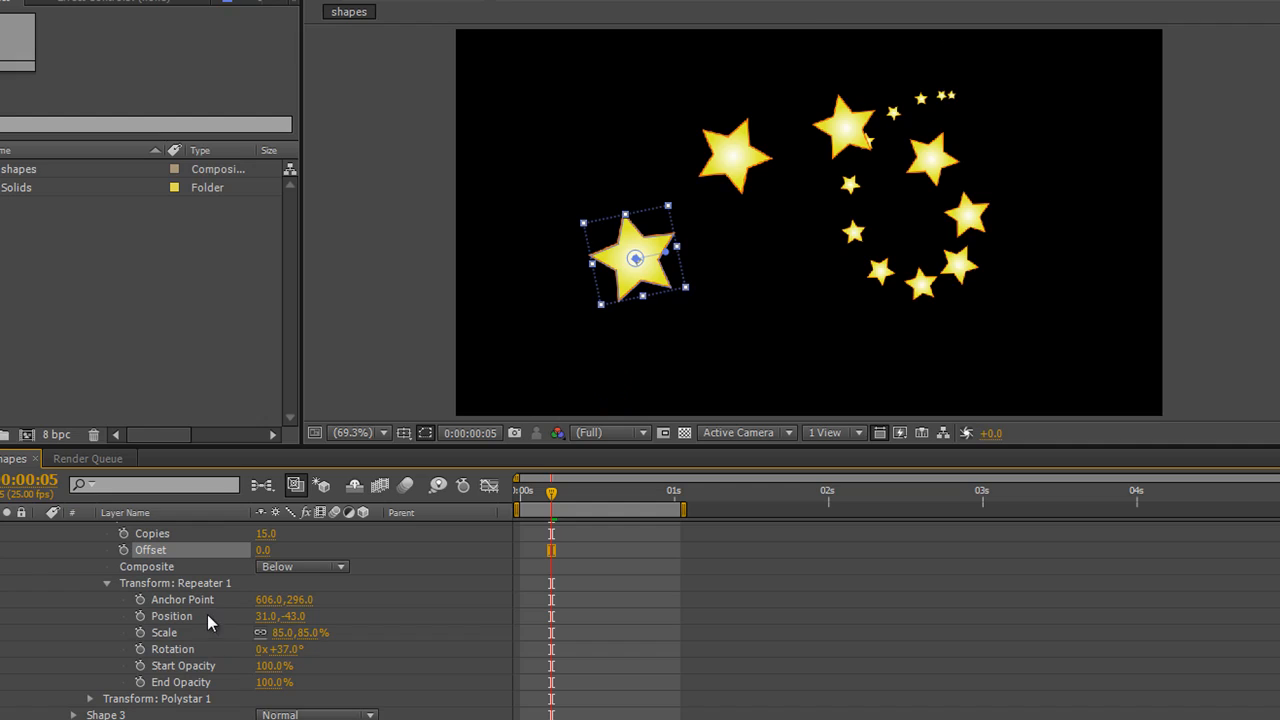
mouse_move(663, 283)
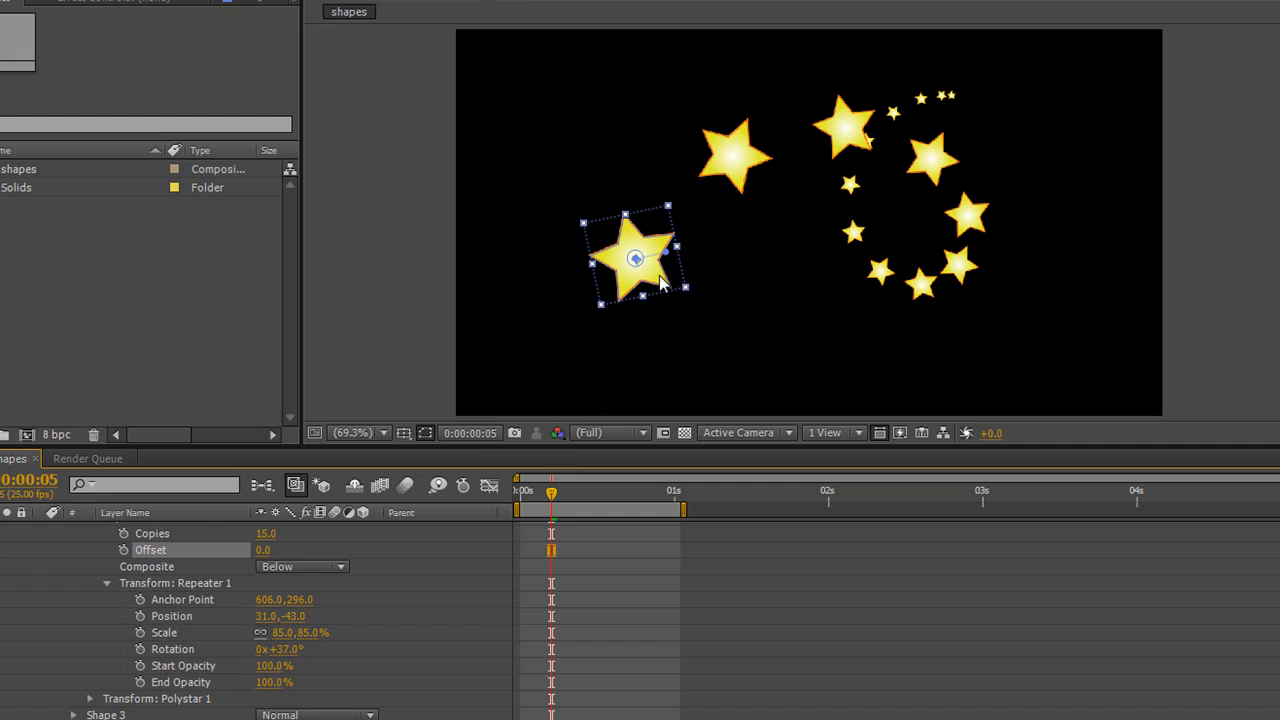
mouse_move(625, 290)
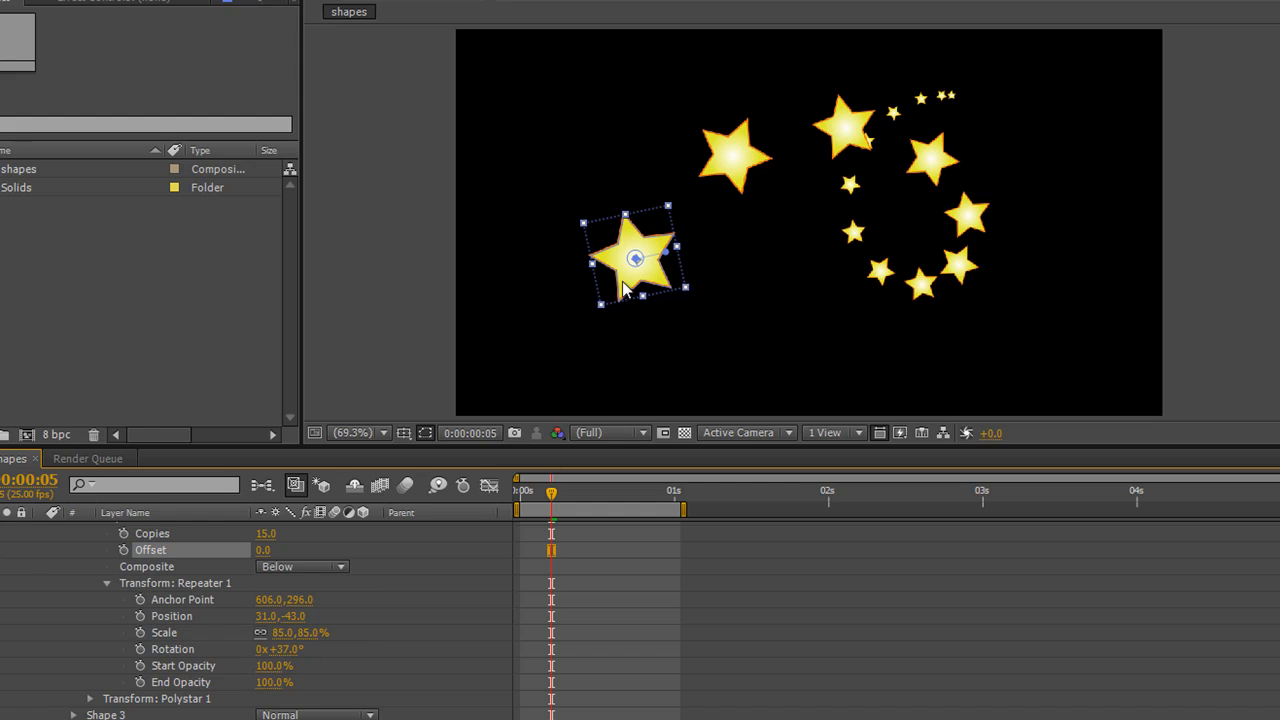
mouse_move(417, 573)
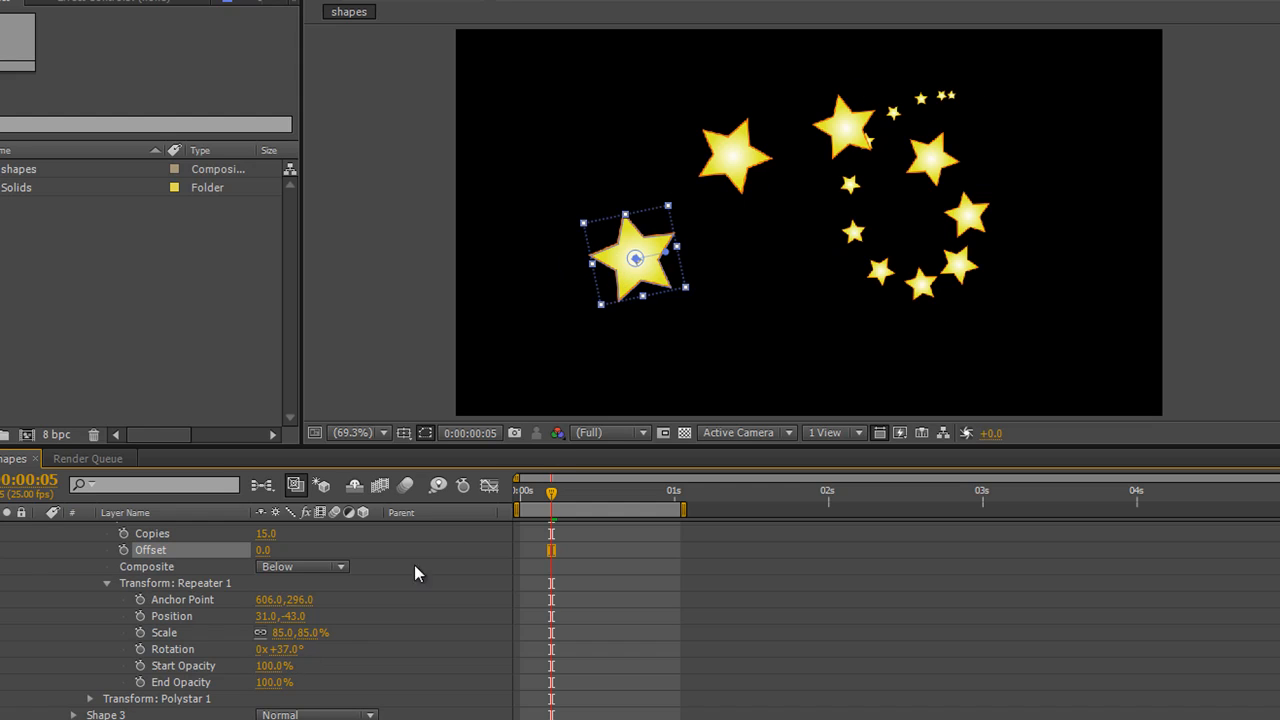
mouse_move(163, 674)
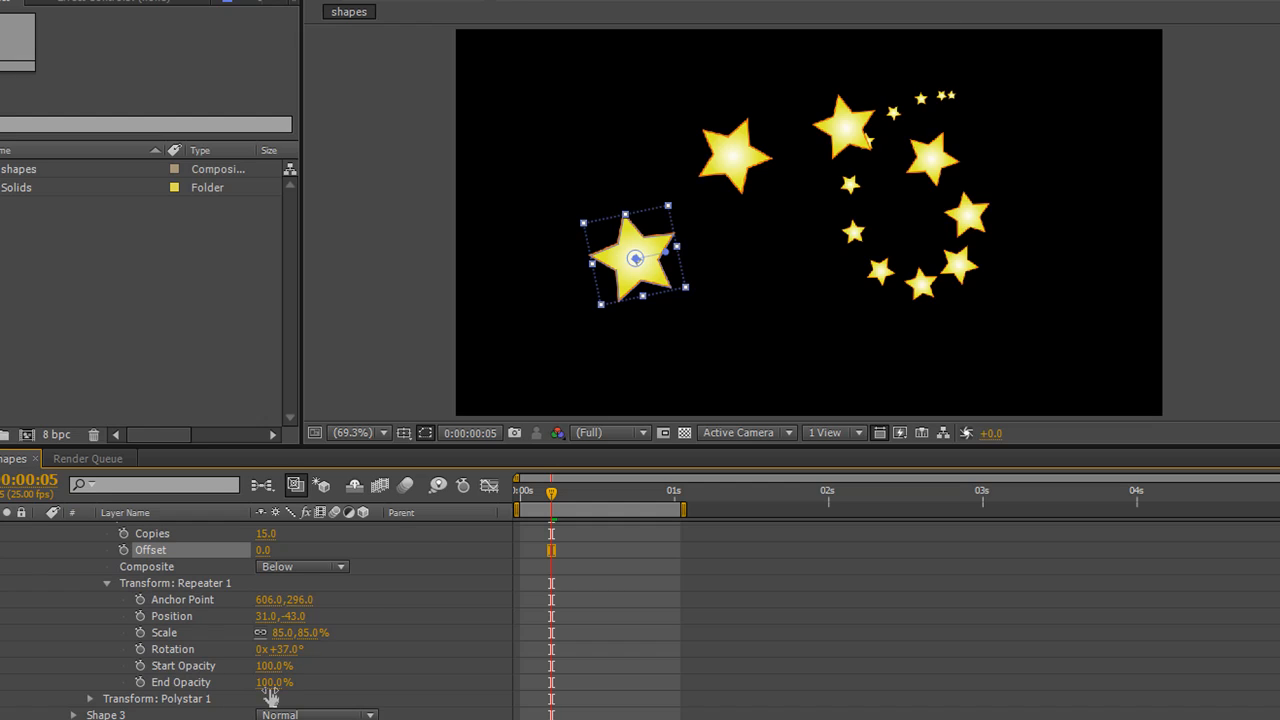
- Set Repeater 1 End Opacity to 6% and Offset to 1
drag(290, 682, 258, 682)
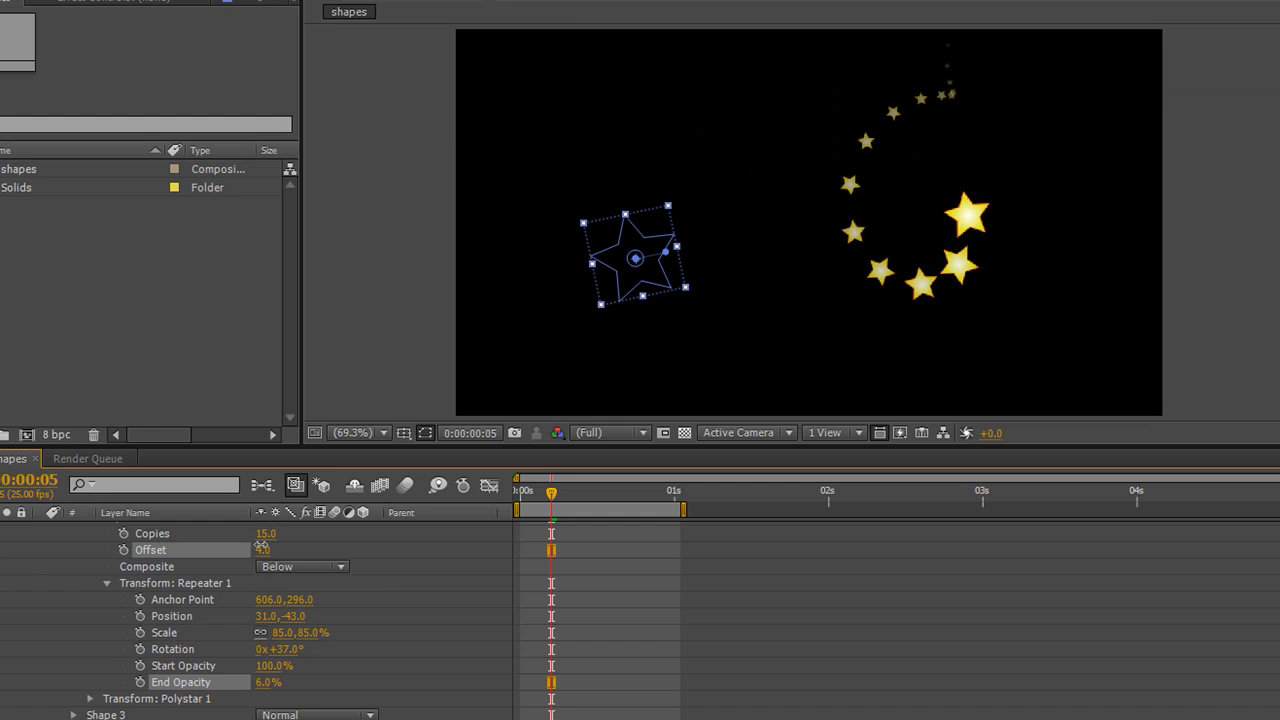
drag(262, 550, 262, 550)
text(1)
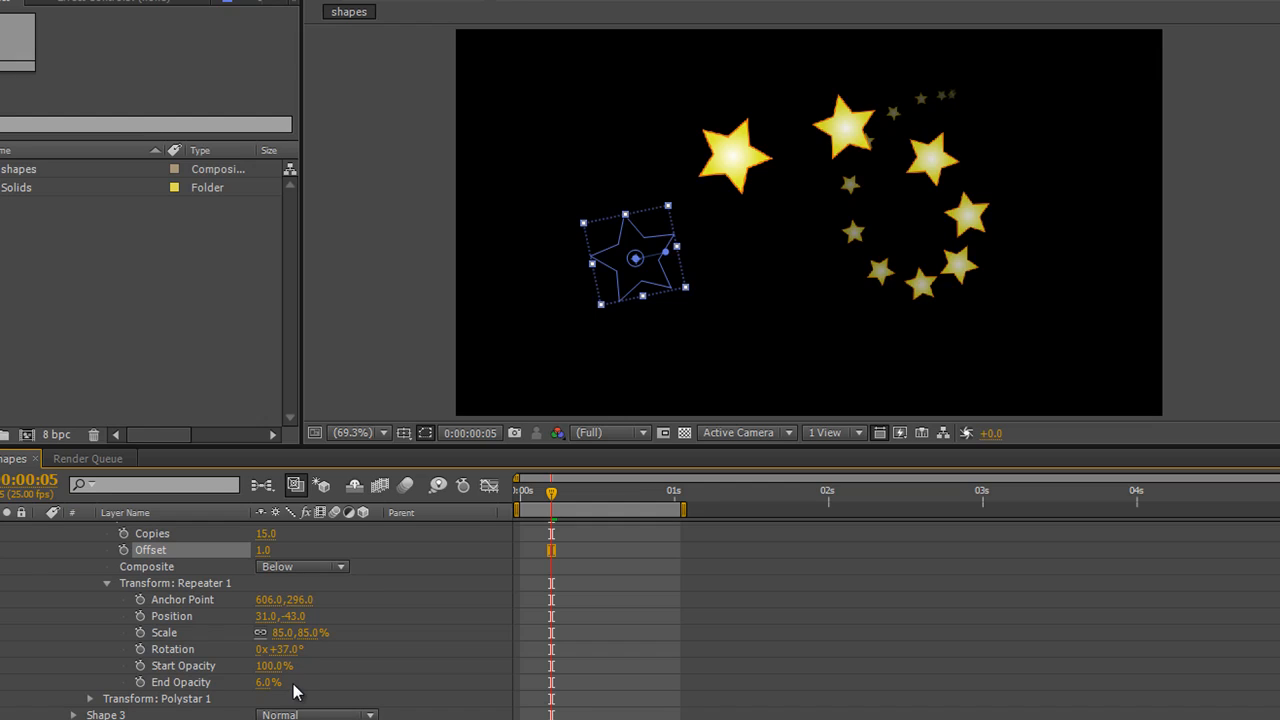
mouse_move(317, 667)
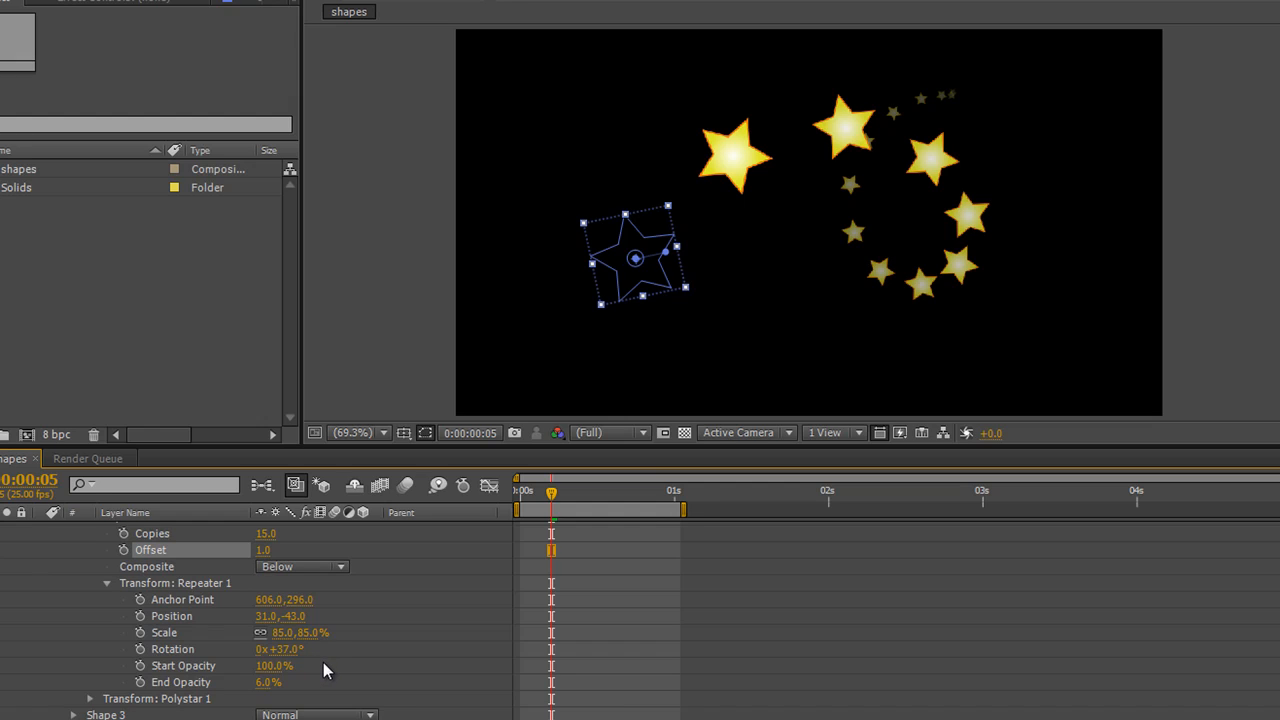
mouse_move(337, 666)
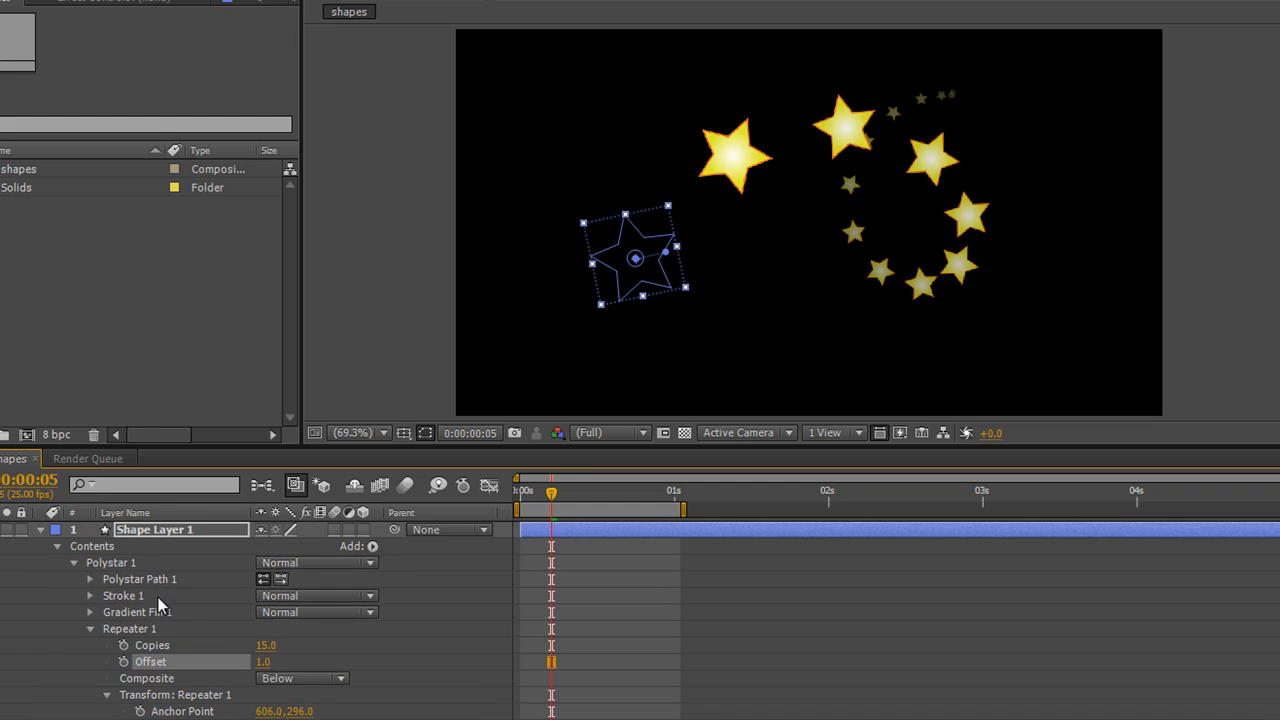
- Open the Add menu for Shape Layer 1's contents
click(372, 546)
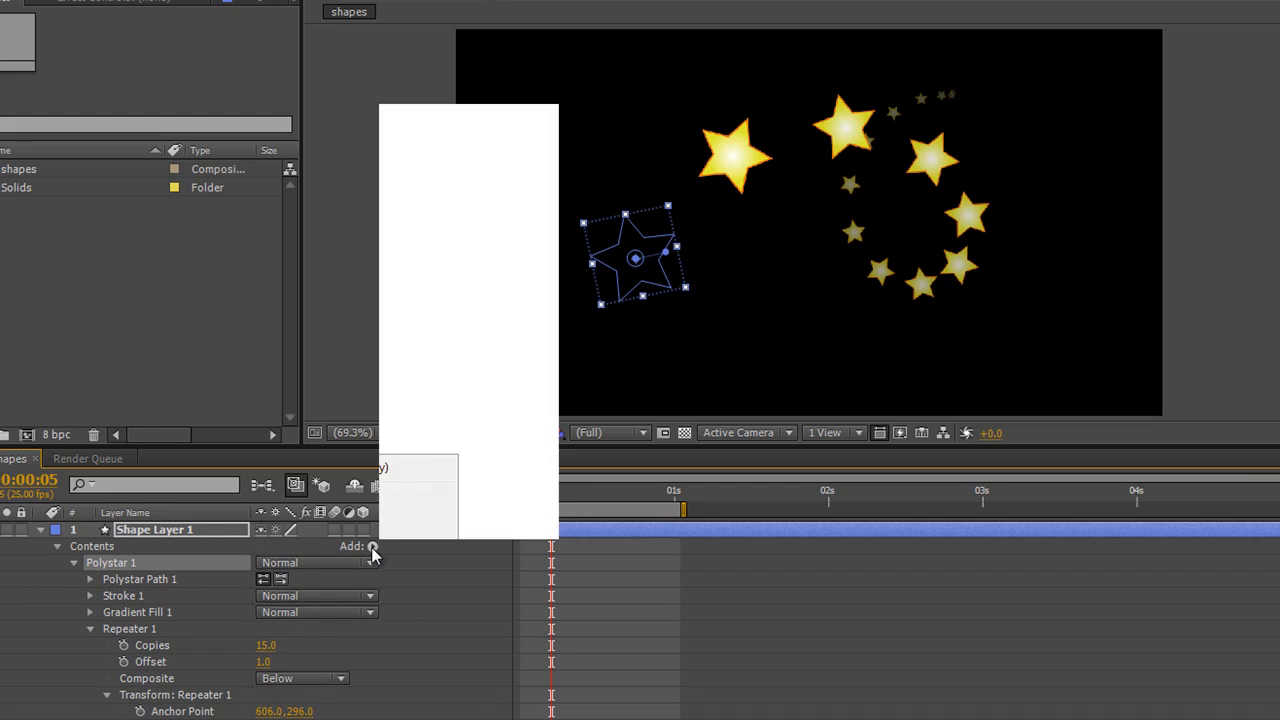